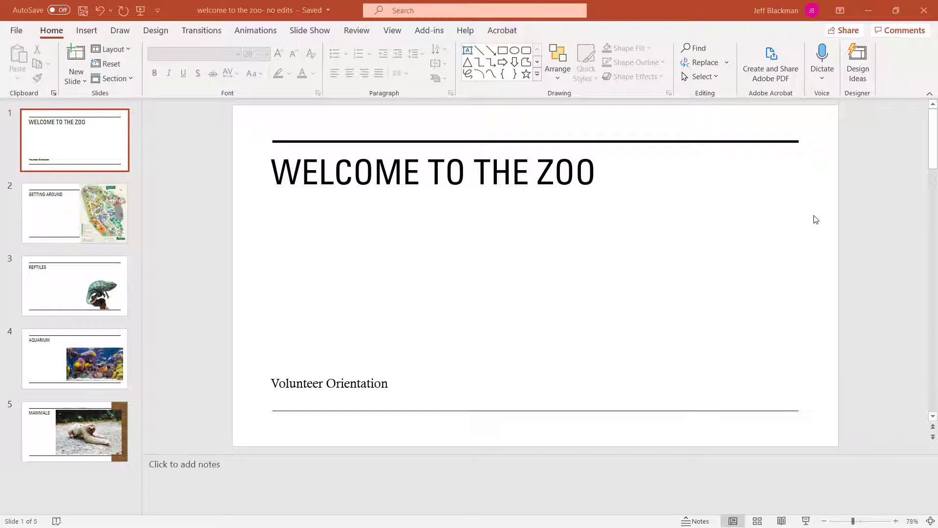
{"action": "mouse_move", "coordinate": [833, 170]}
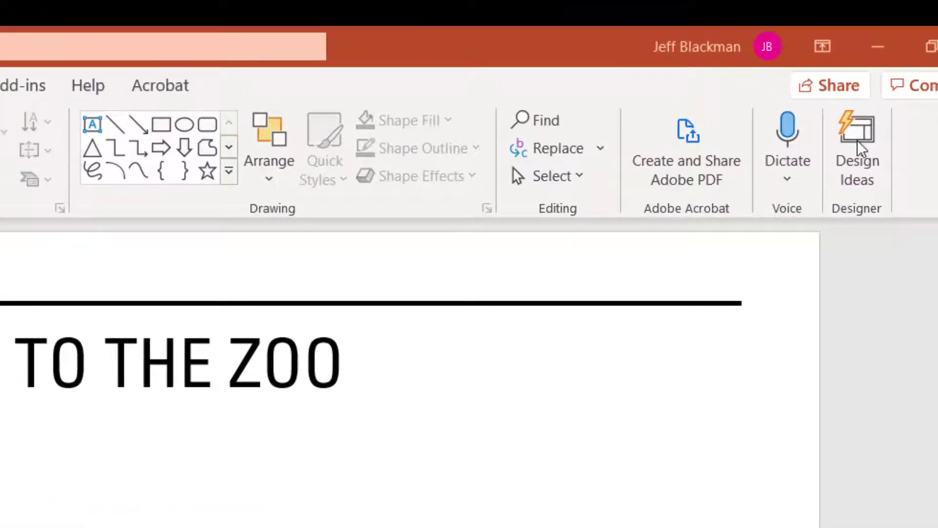
{"action": "mouse_move", "coordinate": [856, 144]}
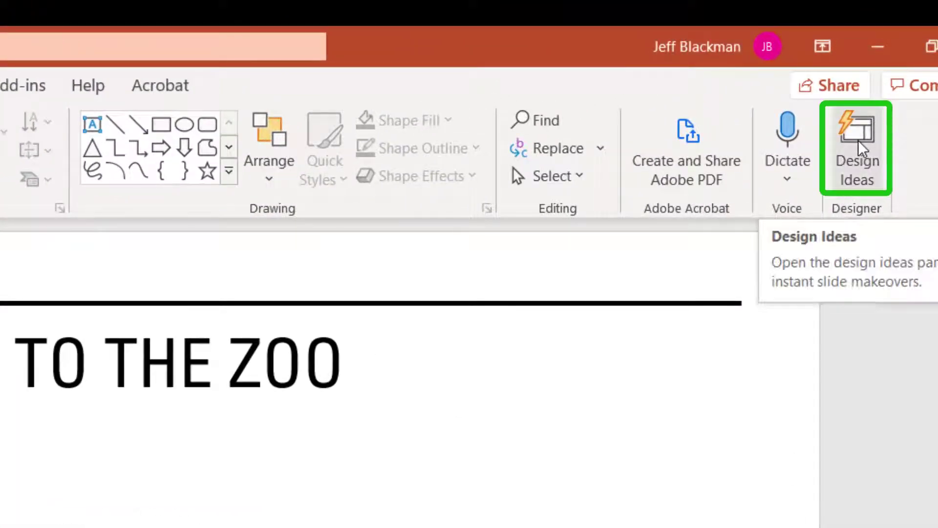
Apply the koala photo design from Design Ideas to the WELCOME TO THE ZOO title slide.
{"action": "left_click", "coordinate": [857, 146]}
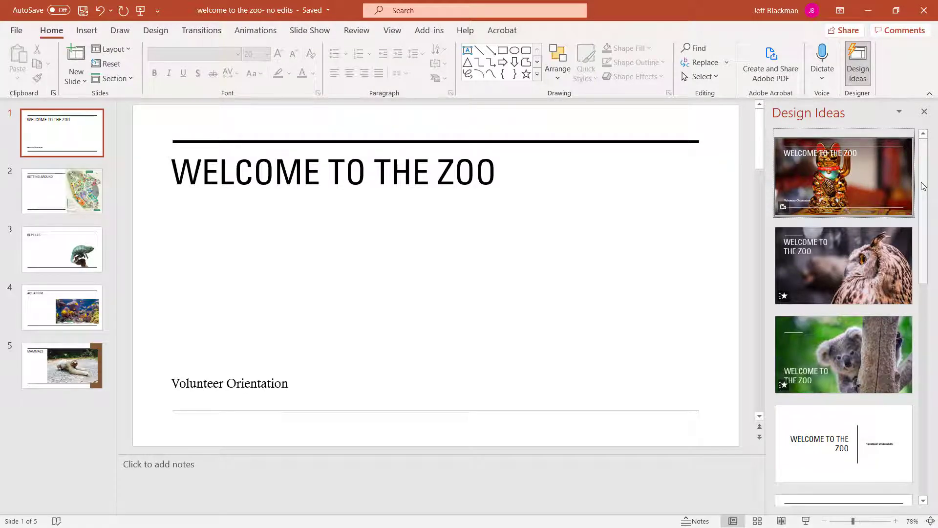
{"action": "scroll", "scroll_direction": "down", "scroll_amount": 3}
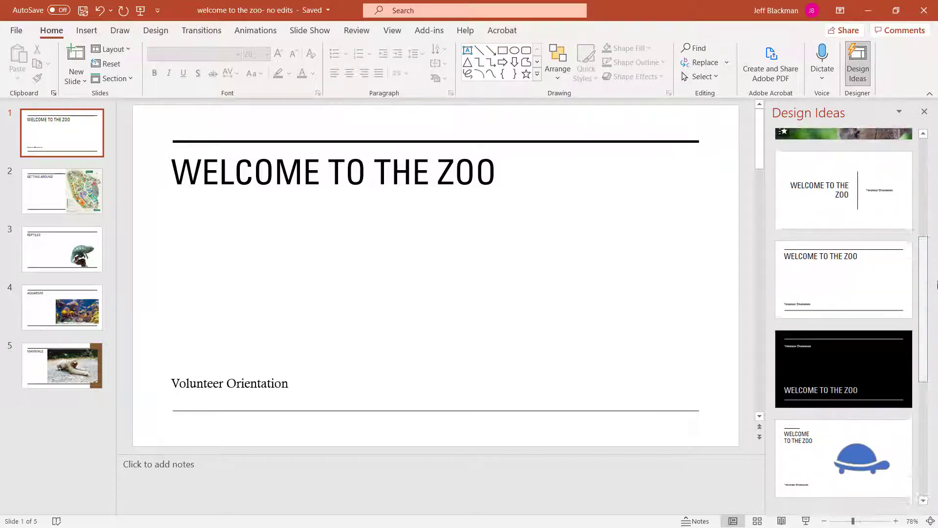
{"action": "scroll", "scroll_direction": "down", "scroll_amount": 3}
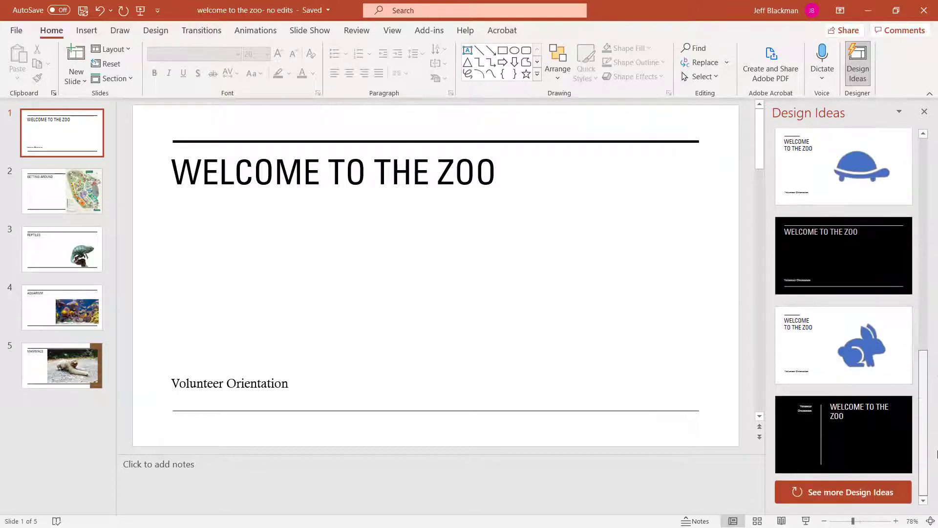
{"action": "scroll", "scroll_direction": "down", "scroll_amount": 3}
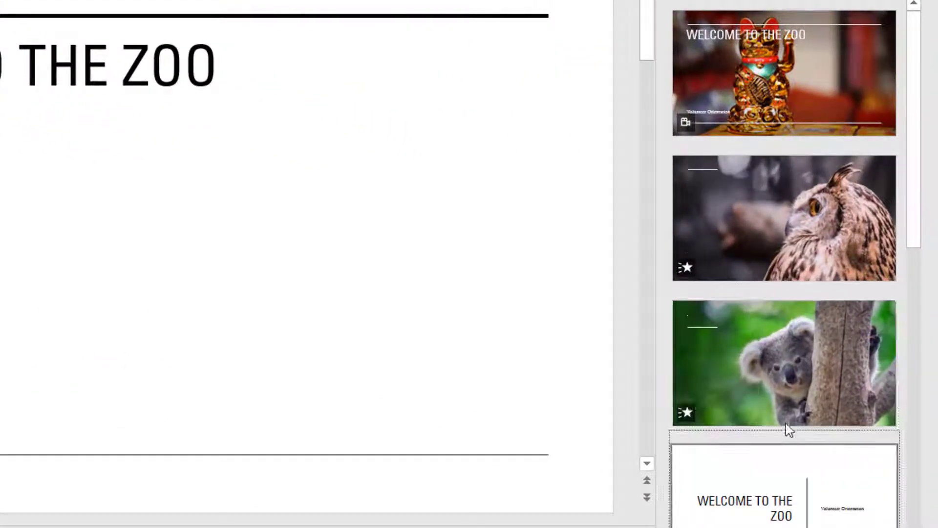
{"action": "left_click", "coordinate": [784, 217]}
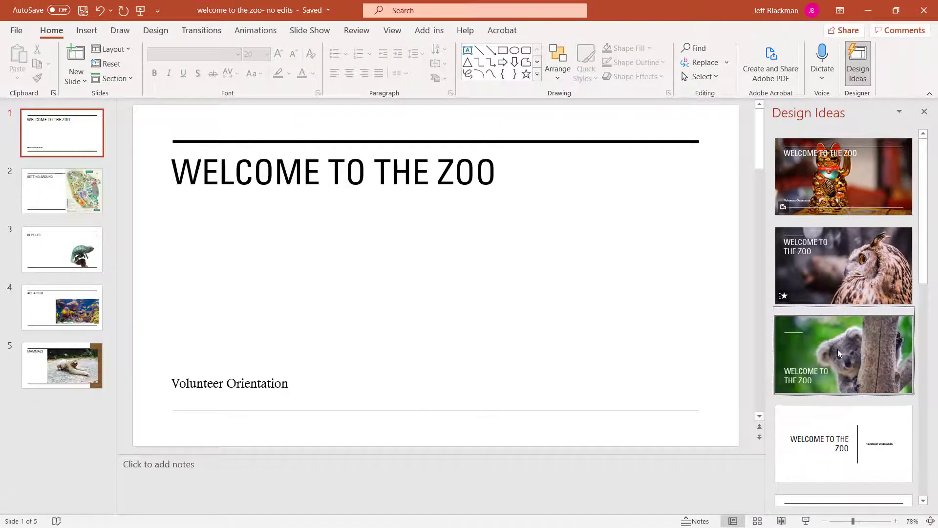
{"action": "left_click", "coordinate": [842, 353]}
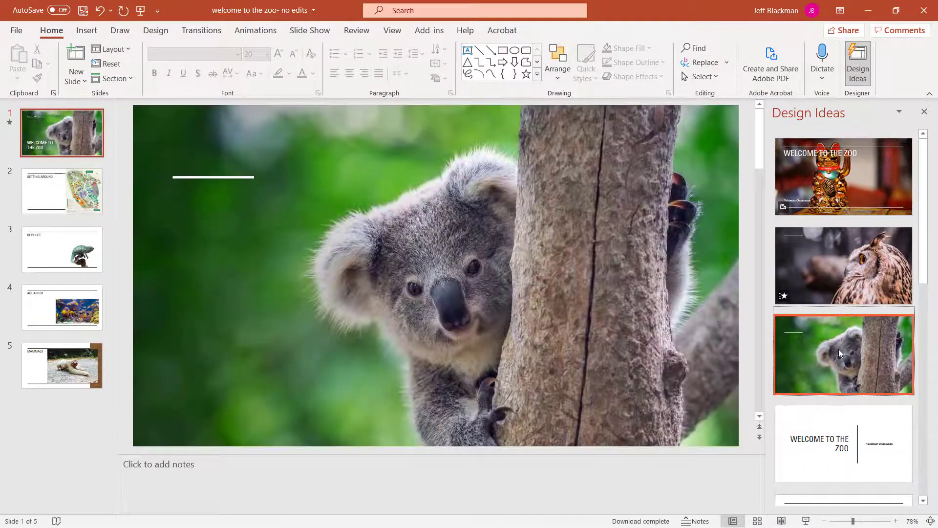
{"action": "left_click", "coordinate": [843, 354]}
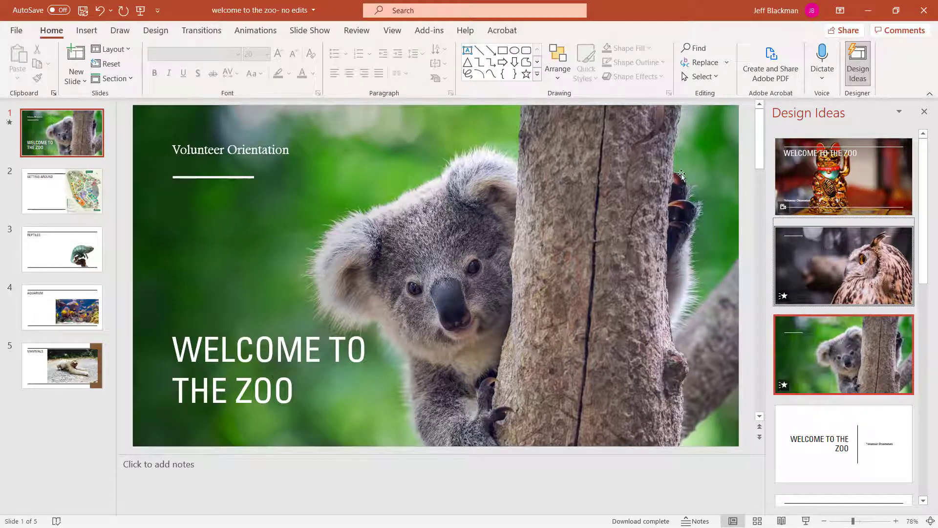
{"action": "left_click", "coordinate": [924, 111]}
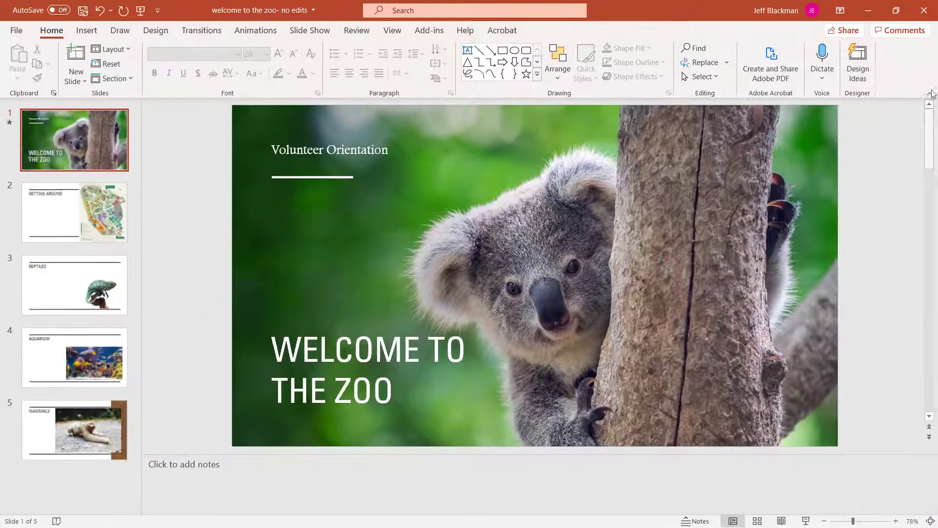
{"action": "mouse_move", "coordinate": [74, 212]}
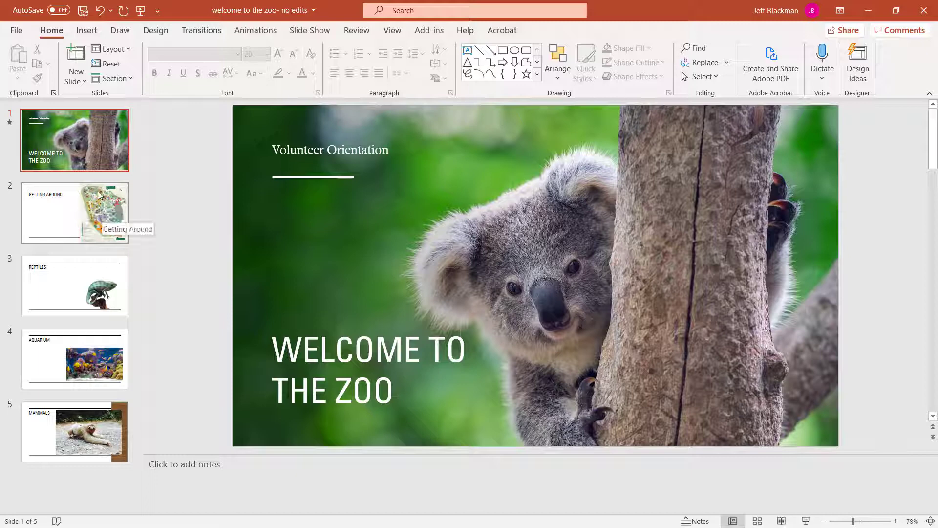
{"action": "mouse_move", "coordinate": [110, 224]}
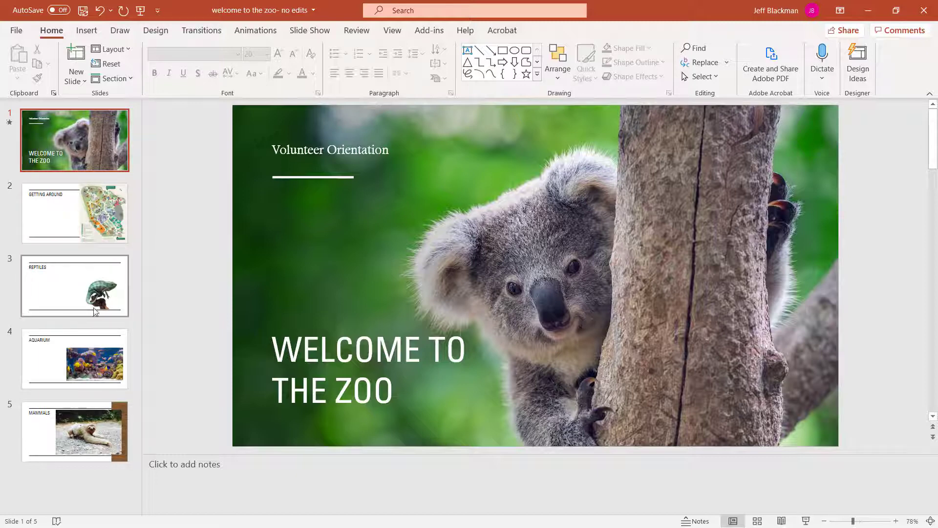
{"action": "mouse_move", "coordinate": [77, 216]}
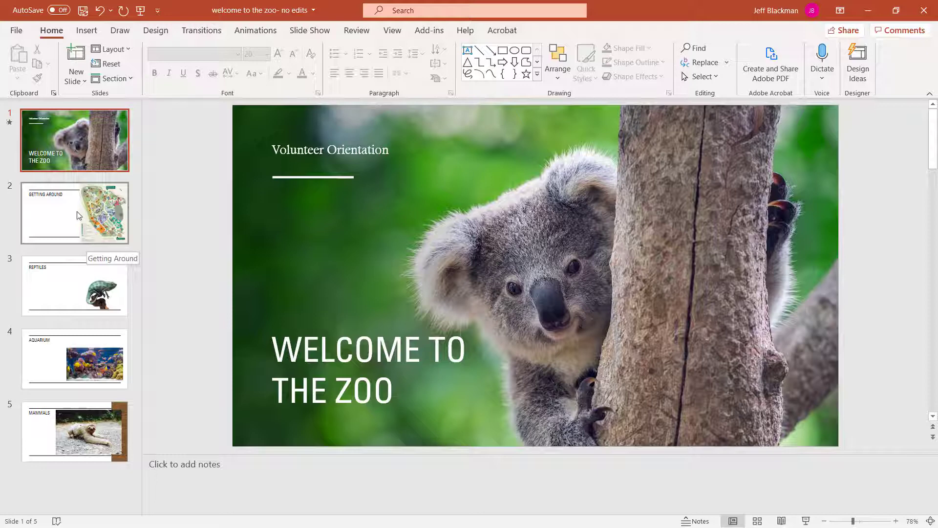
Go to slide 2, Getting Around, showing the zoo map.
{"action": "left_click", "coordinate": [75, 213]}
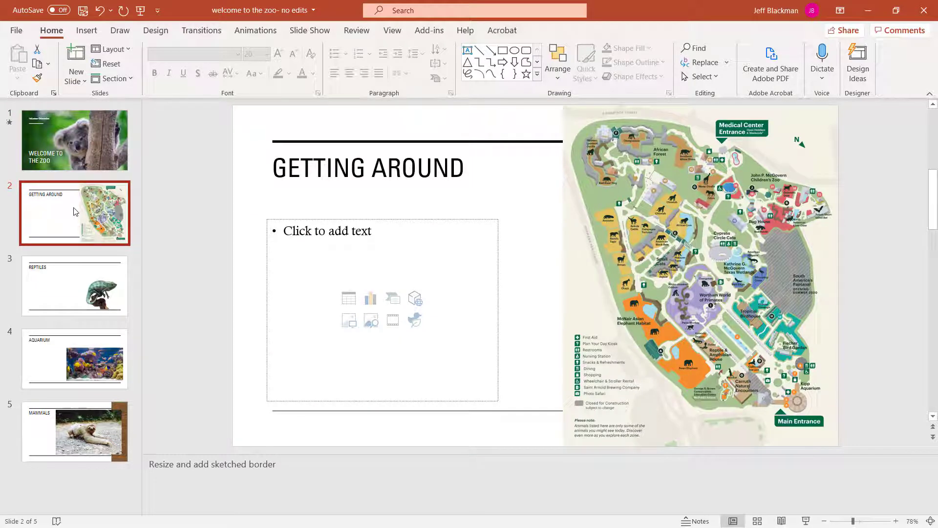
{"action": "mouse_move", "coordinate": [89, 217]}
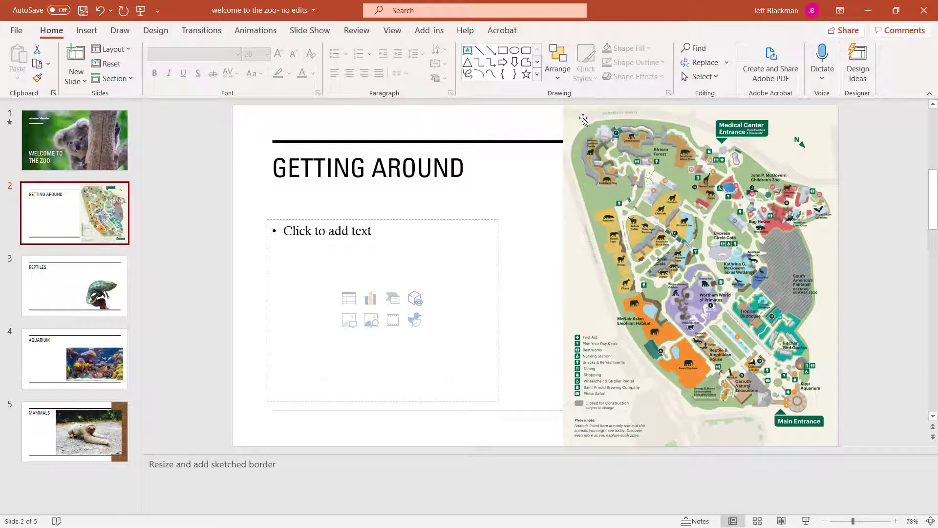
{"action": "mouse_move", "coordinate": [515, 126]}
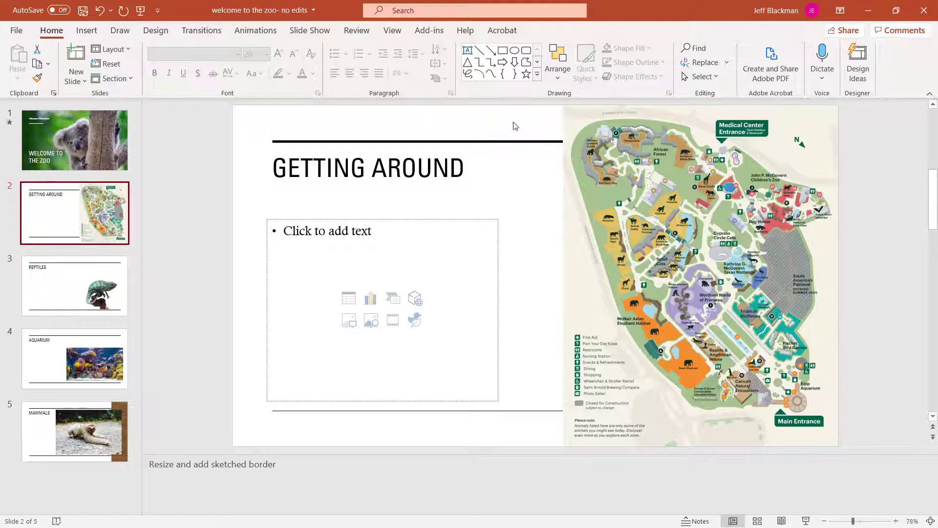
{"action": "mouse_move", "coordinate": [760, 293]}
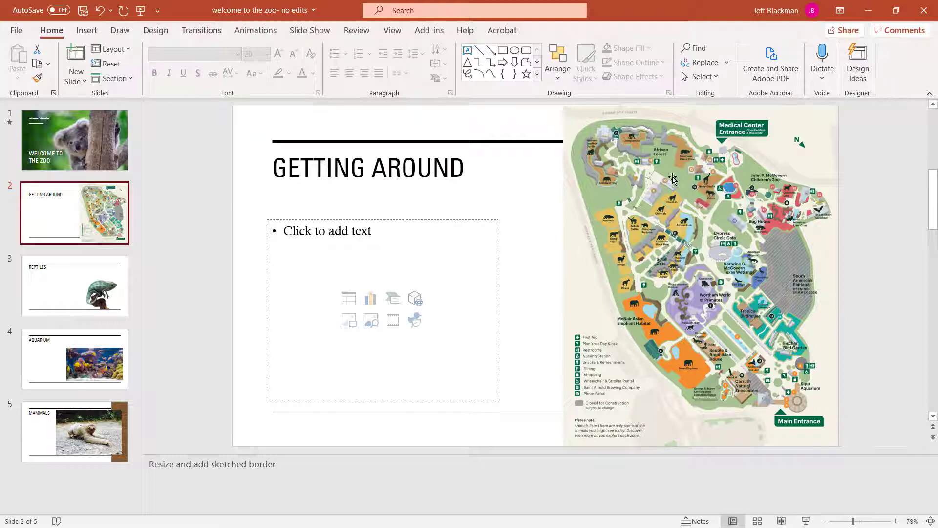
Shrink the zoo map so it fits between the slide's horizontal rule lines.
{"action": "left_click", "coordinate": [688, 179]}
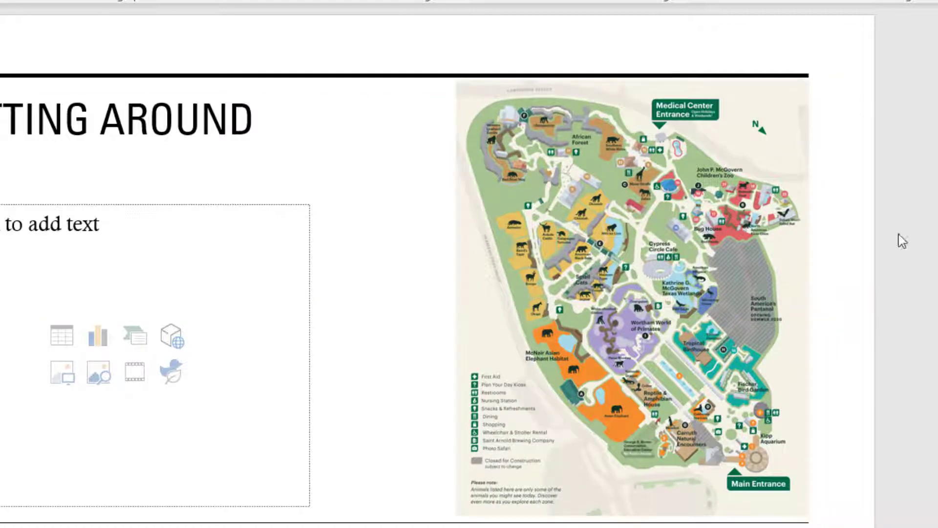
{"action": "mouse_move", "coordinate": [841, 260]}
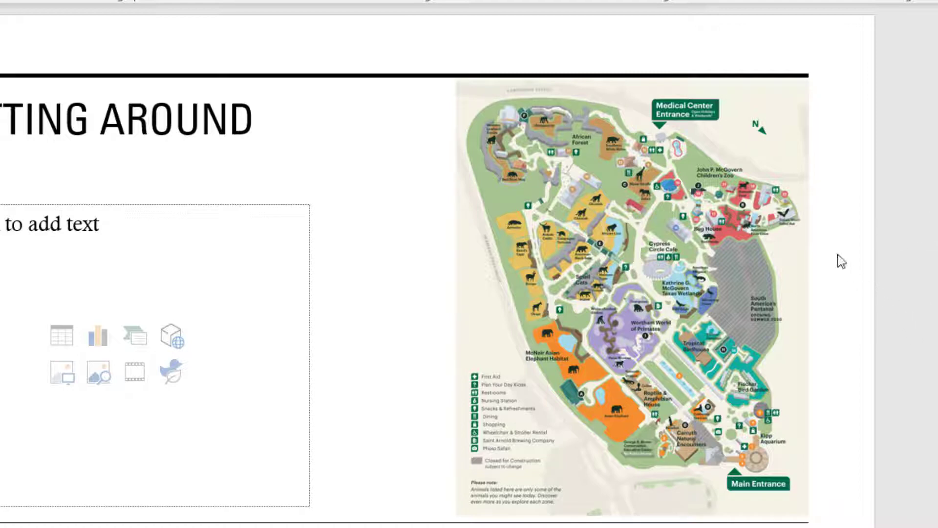
{"action": "mouse_move", "coordinate": [766, 215]}
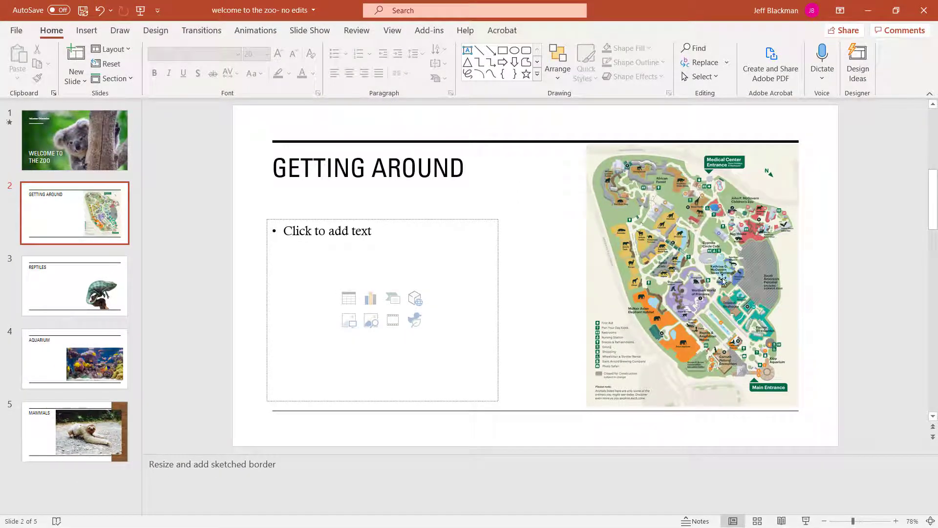
{"action": "left_click", "coordinate": [693, 275]}
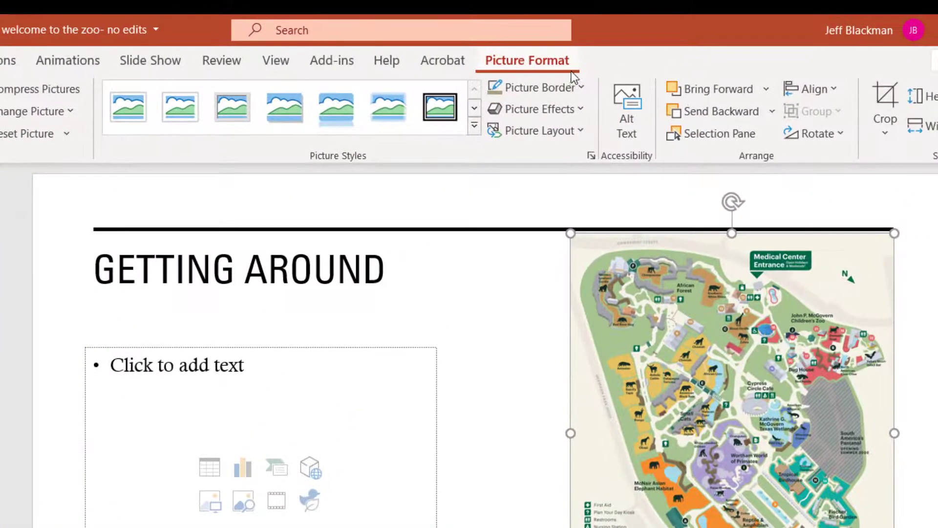
{"action": "mouse_move", "coordinate": [536, 88]}
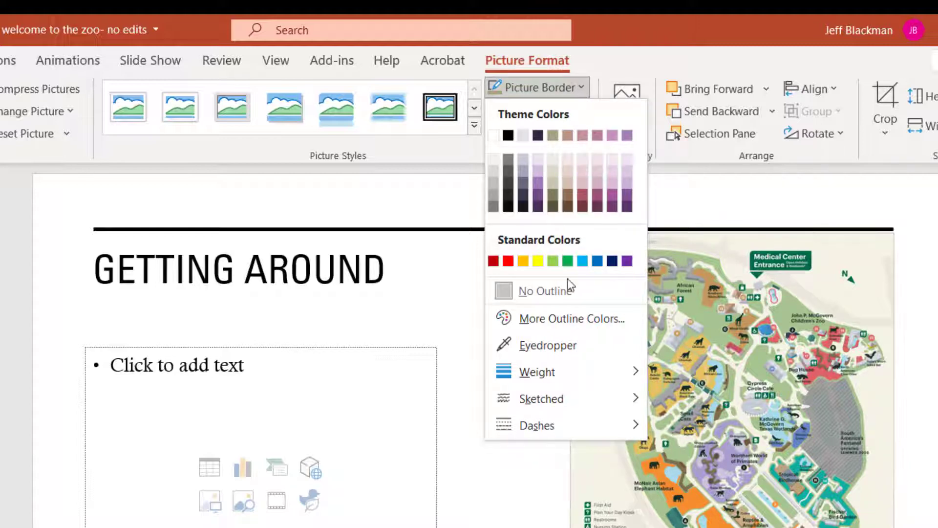
Open the Picture Border options to outline the zoo map in black.
{"action": "left_click", "coordinate": [537, 372]}
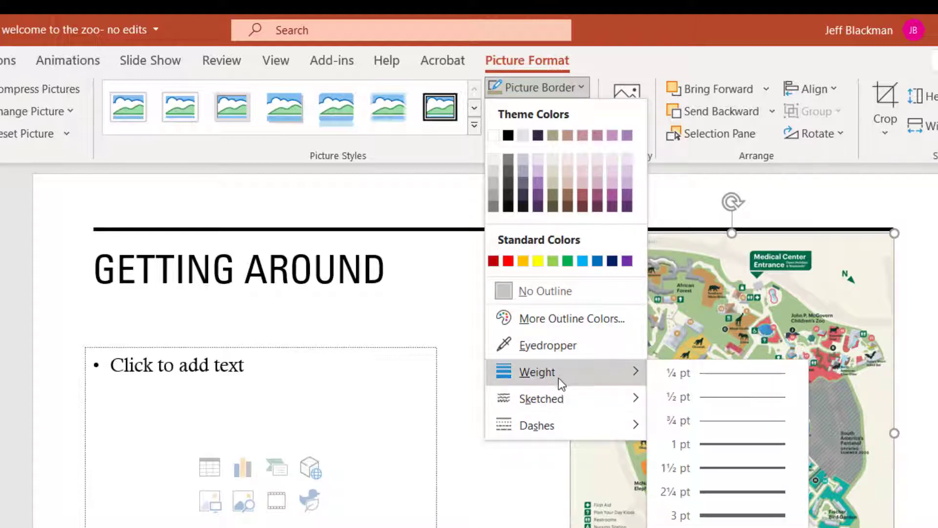
{"action": "mouse_move", "coordinate": [534, 381]}
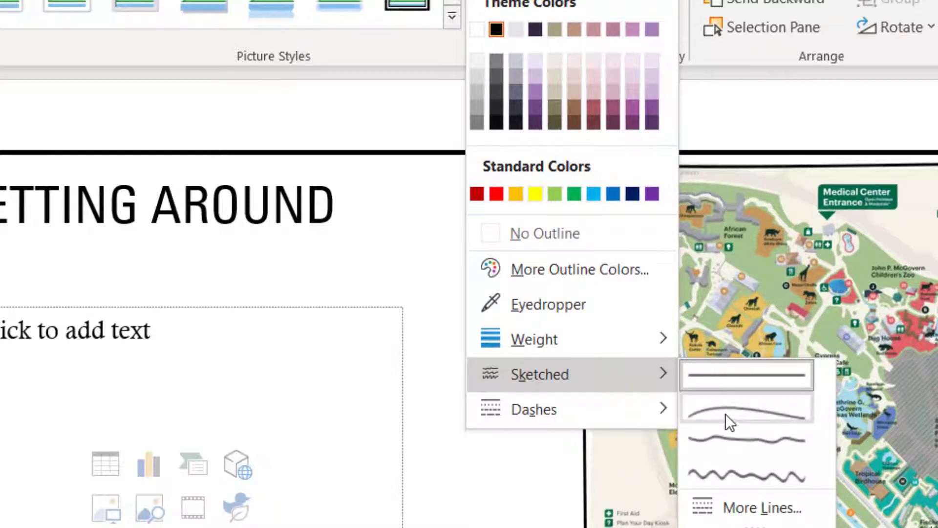
{"action": "mouse_move", "coordinate": [727, 418]}
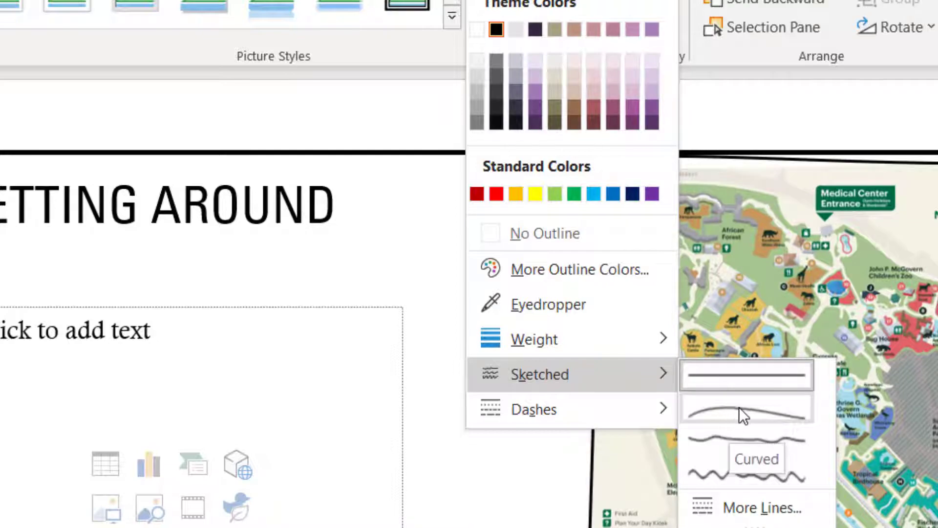
{"action": "mouse_move", "coordinate": [760, 419]}
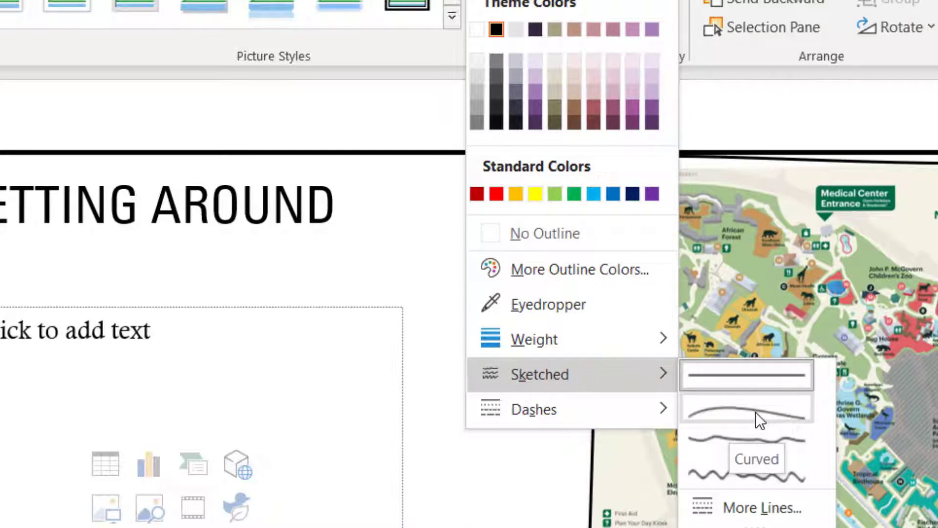
Give the zoo map's border a curved, hand-drawn sketched style.
{"action": "left_click", "coordinate": [746, 408]}
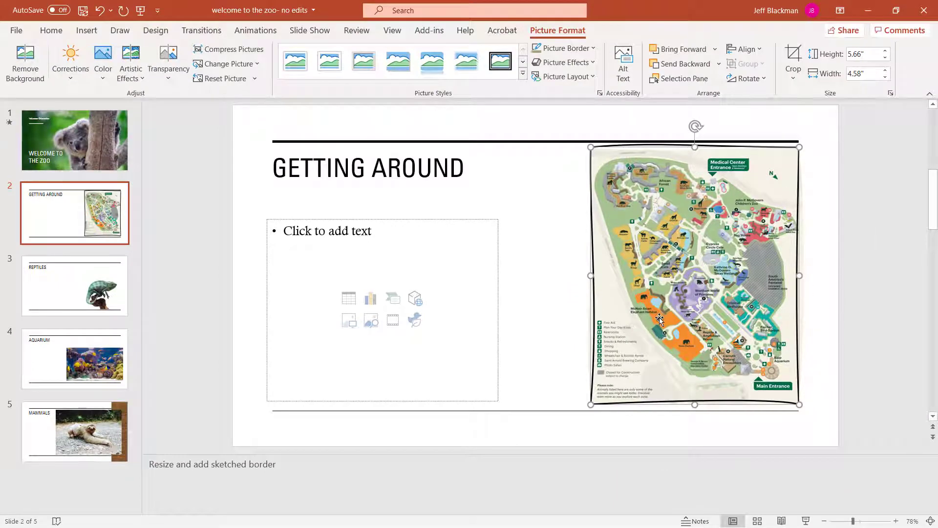
{"action": "mouse_move", "coordinate": [826, 430]}
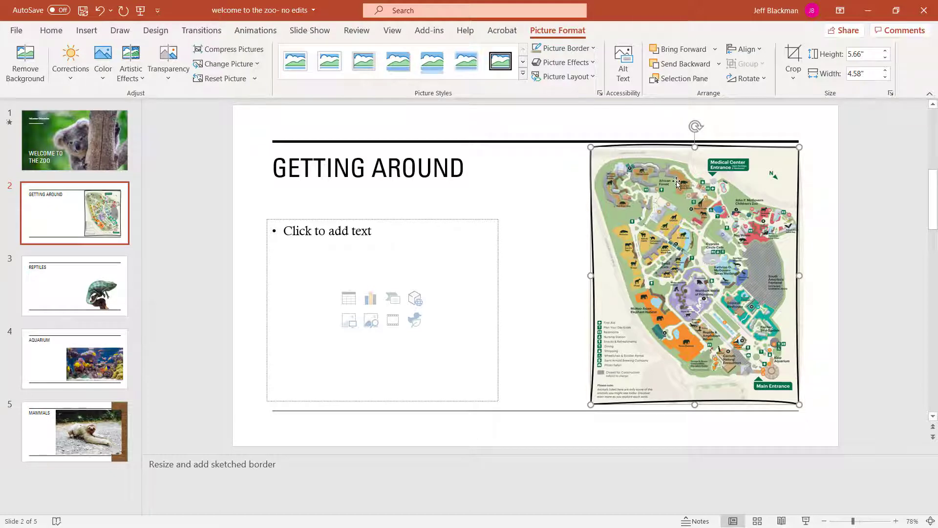
{"action": "mouse_move", "coordinate": [712, 232]}
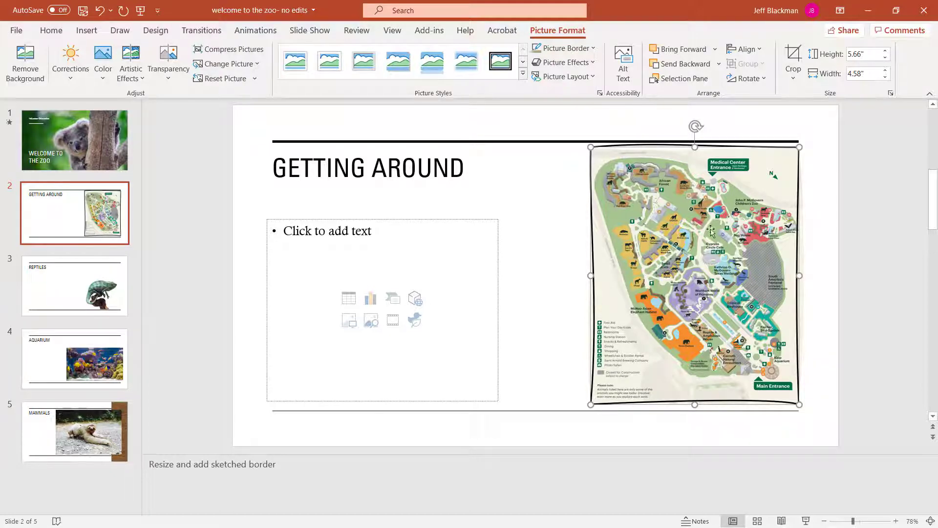
{"action": "mouse_move", "coordinate": [577, 136]}
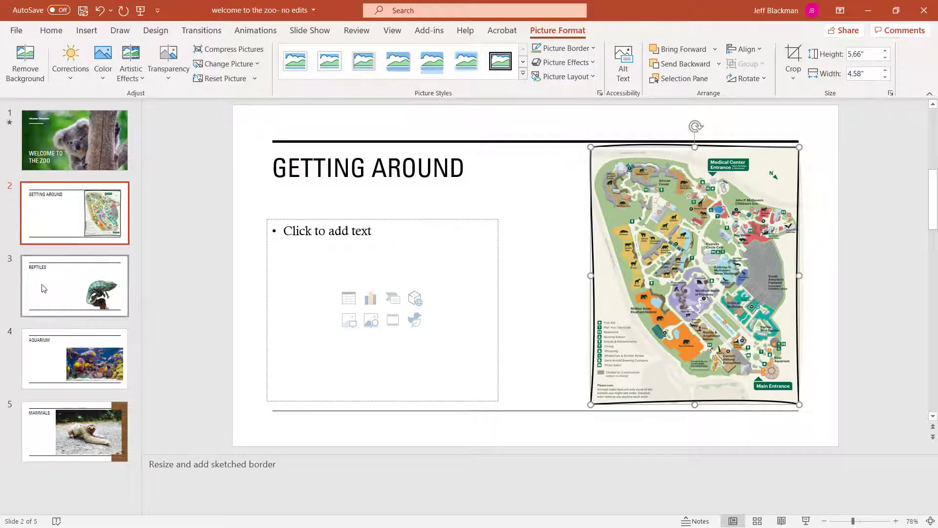
On the Reptiles slide, crop the chameleon photo tighter to trim surrounding white space.
{"action": "left_click", "coordinate": [75, 286]}
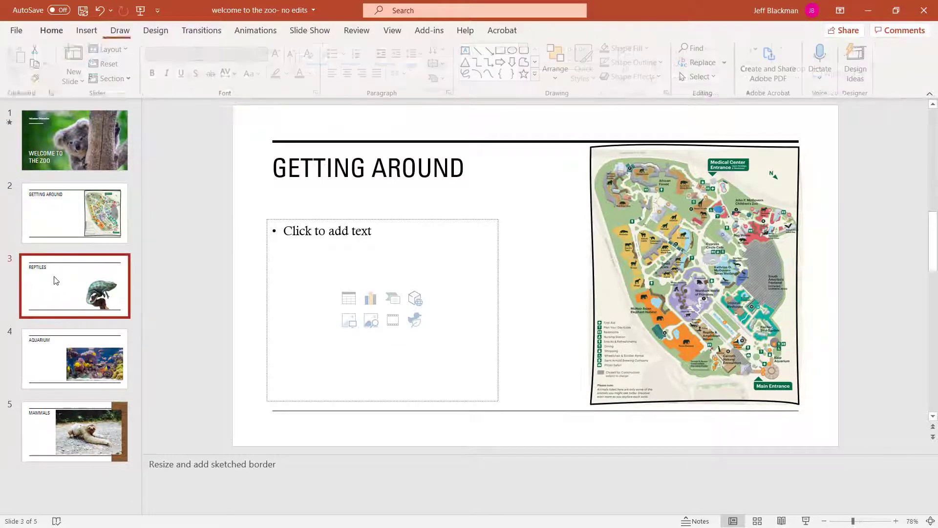
{"action": "left_click", "coordinate": [74, 286]}
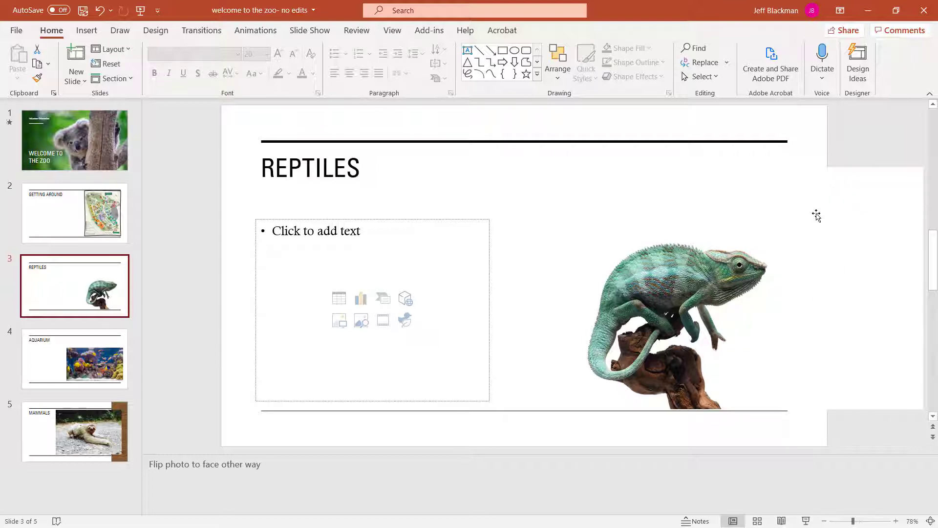
{"action": "mouse_move", "coordinate": [740, 227]}
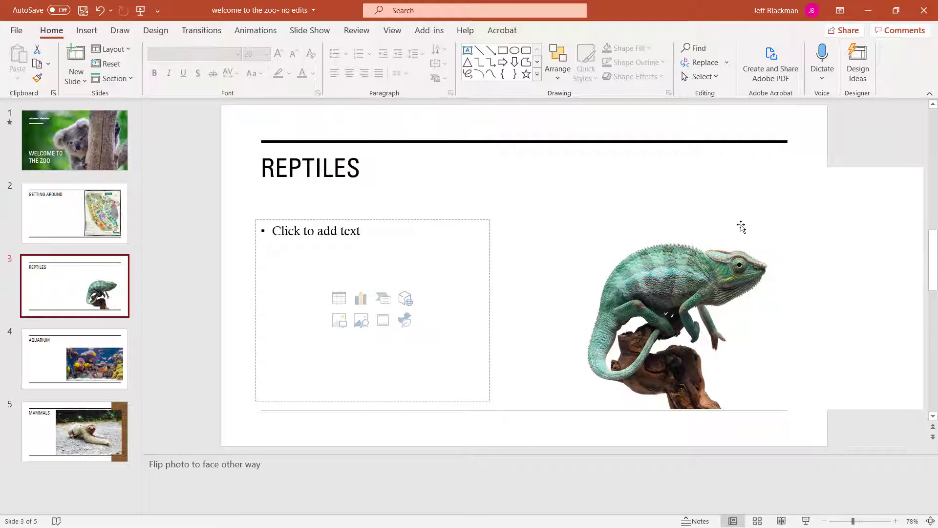
{"action": "left_click", "coordinate": [658, 323]}
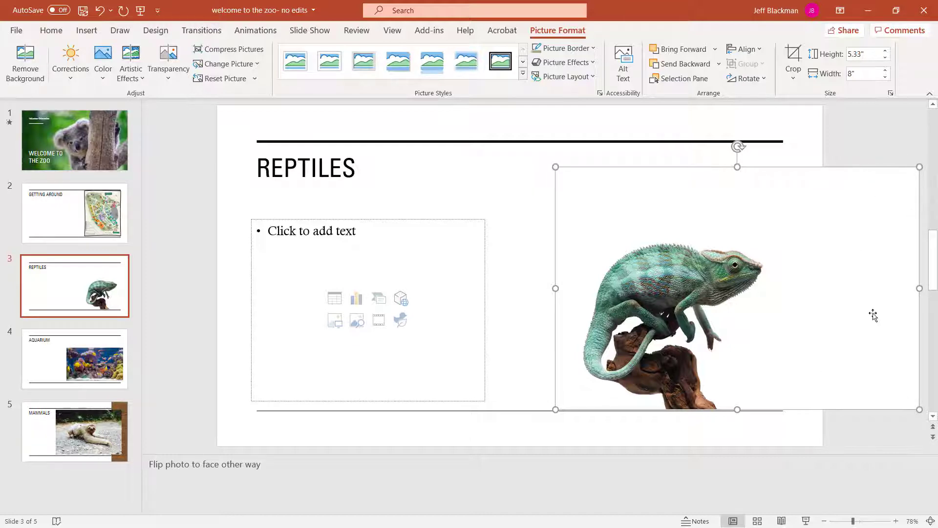
{"action": "mouse_move", "coordinate": [855, 173]}
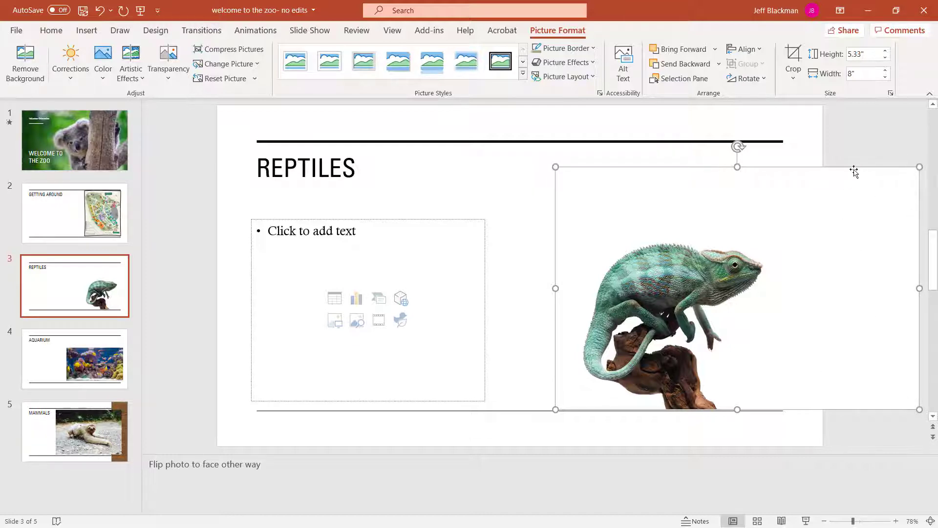
{"action": "mouse_move", "coordinate": [850, 170]}
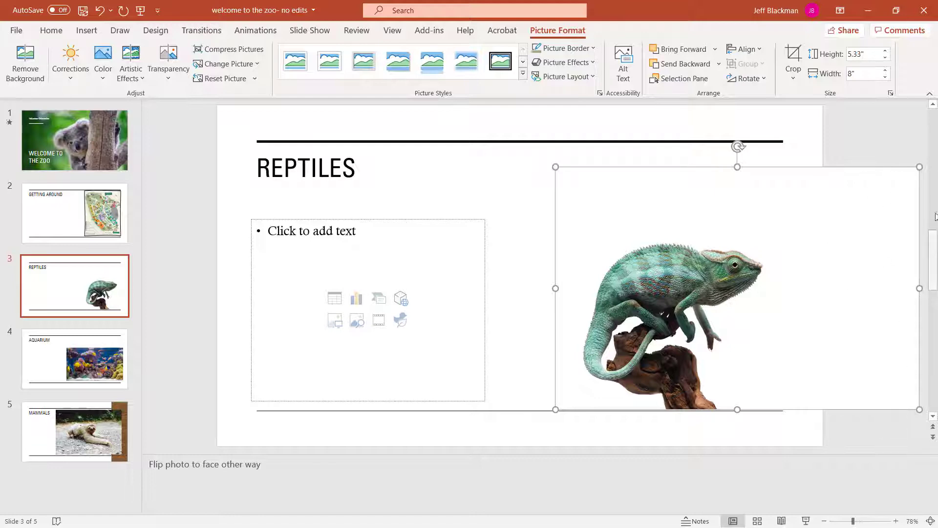
{"action": "mouse_move", "coordinate": [850, 138]}
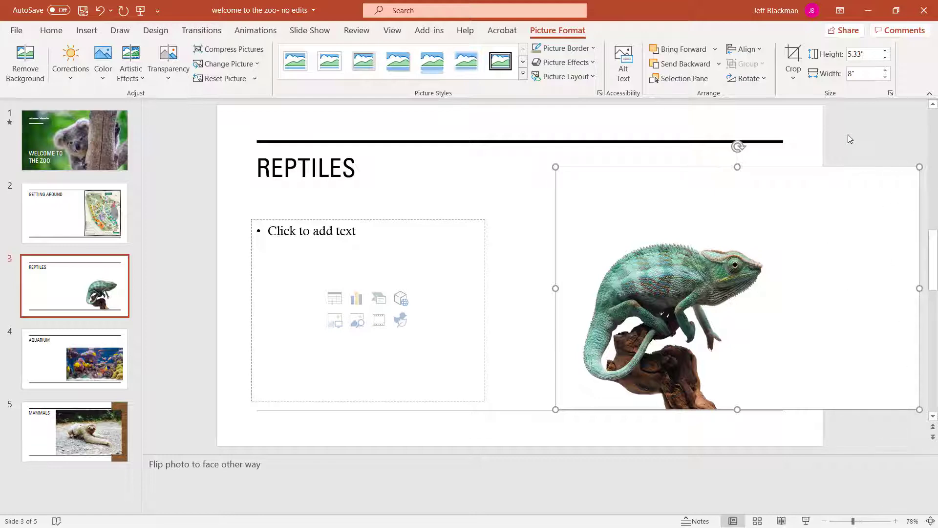
{"action": "mouse_move", "coordinate": [842, 216]}
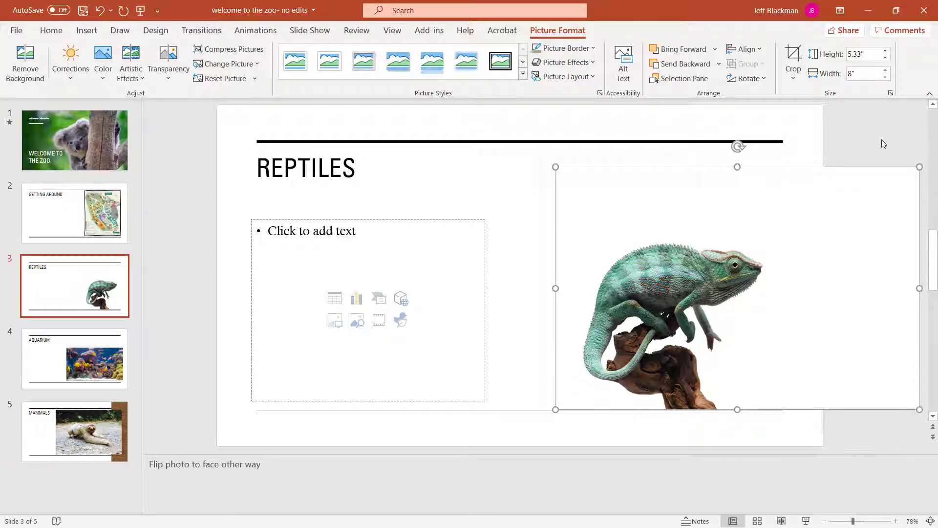
{"action": "mouse_move", "coordinate": [837, 196]}
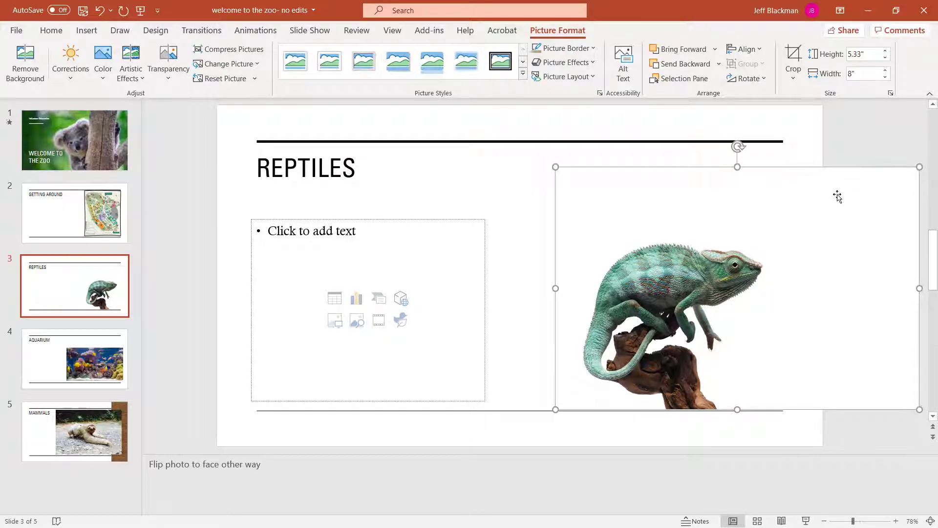
{"action": "mouse_move", "coordinate": [845, 258]}
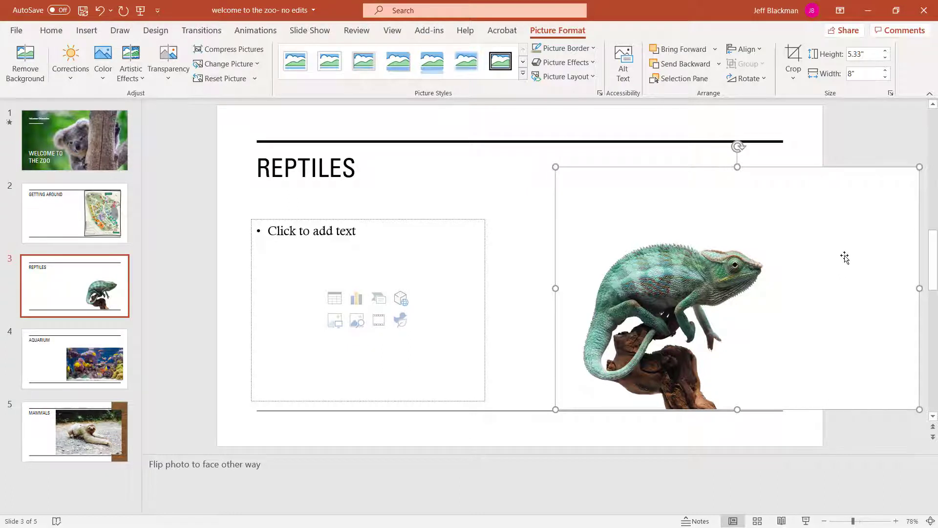
{"action": "mouse_move", "coordinate": [802, 213]}
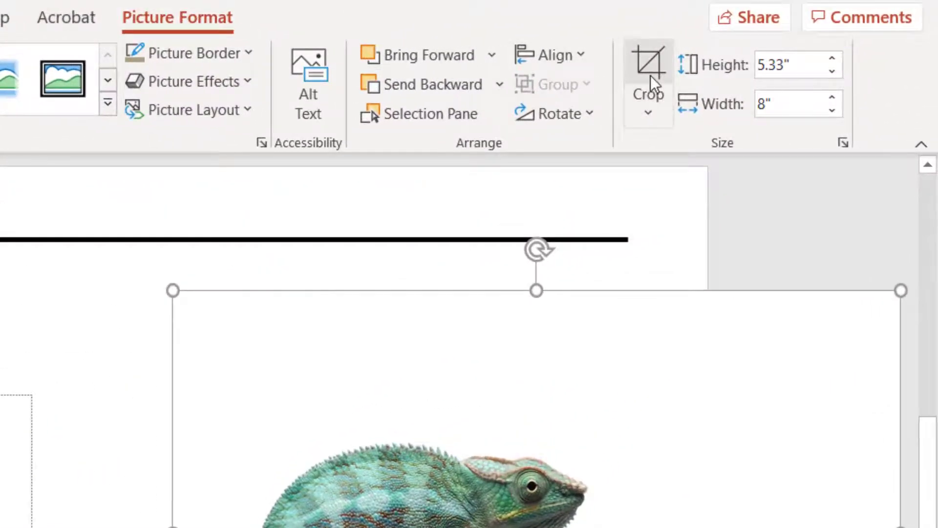
{"action": "mouse_move", "coordinate": [647, 63]}
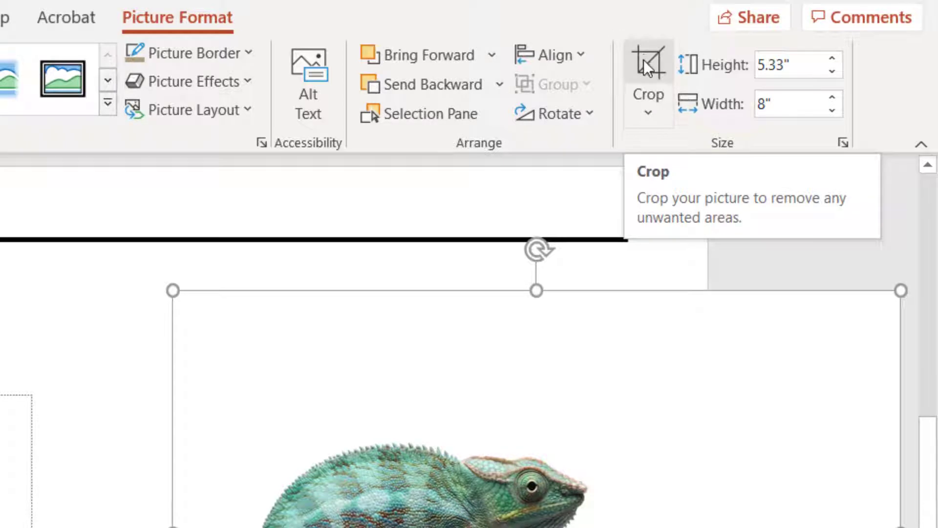
{"action": "left_click", "coordinate": [648, 69]}
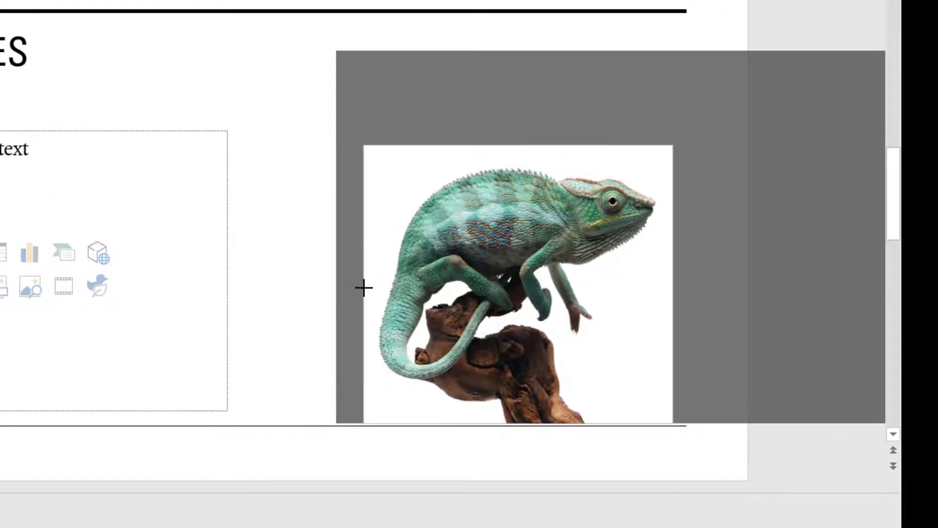
{"action": "left_click", "coordinate": [504, 284]}
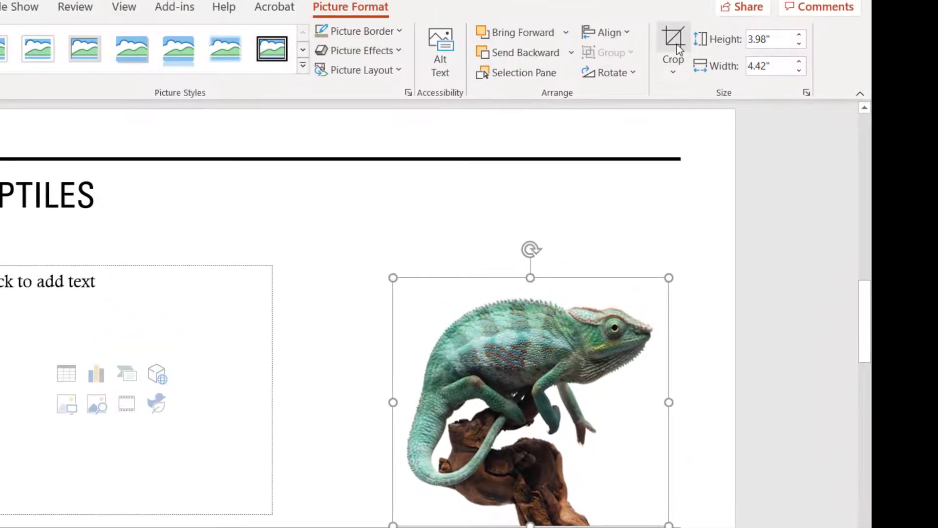
Recrop the chameleon photo, extending its right edge to add white space.
{"action": "left_click", "coordinate": [673, 45]}
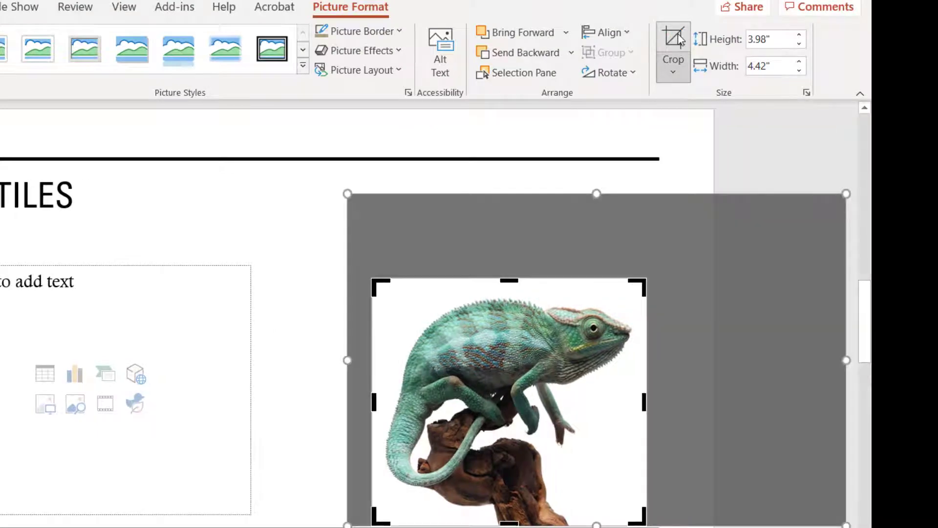
{"action": "left_click", "coordinate": [673, 42]}
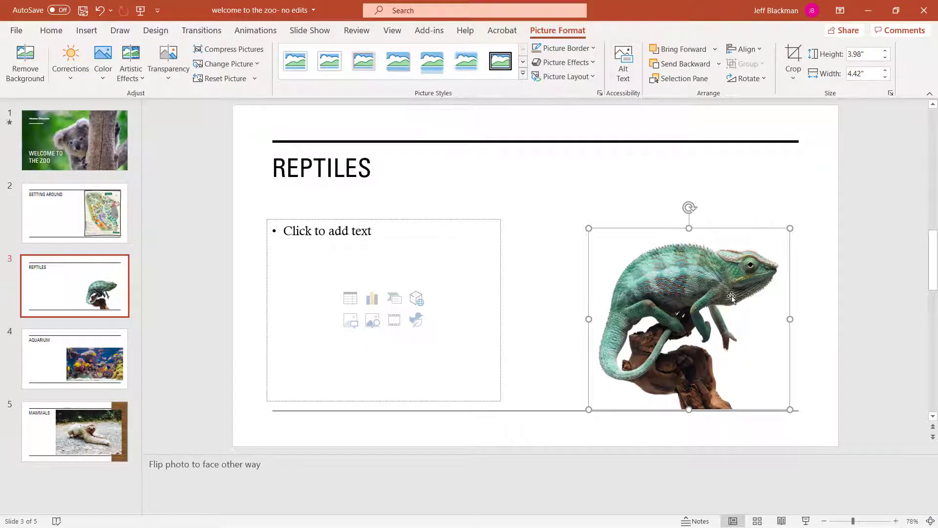
{"action": "mouse_move", "coordinate": [799, 250]}
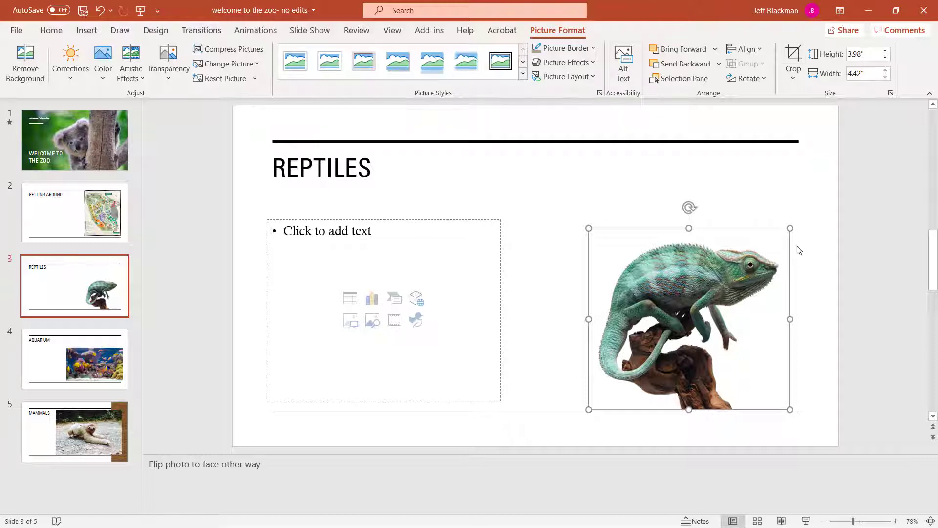
{"action": "left_click", "coordinate": [793, 60]}
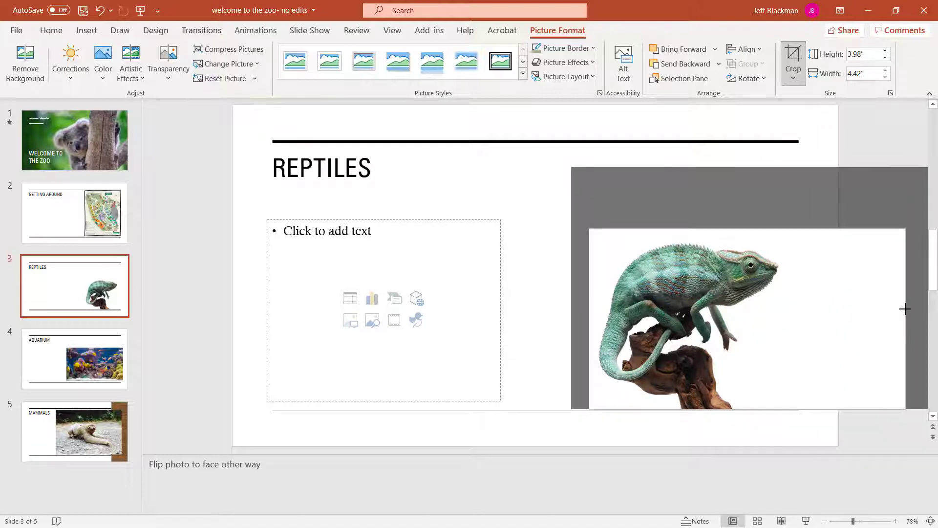
{"action": "left_click_drag", "start_coordinate": [905, 309], "coordinate": [807, 298]}
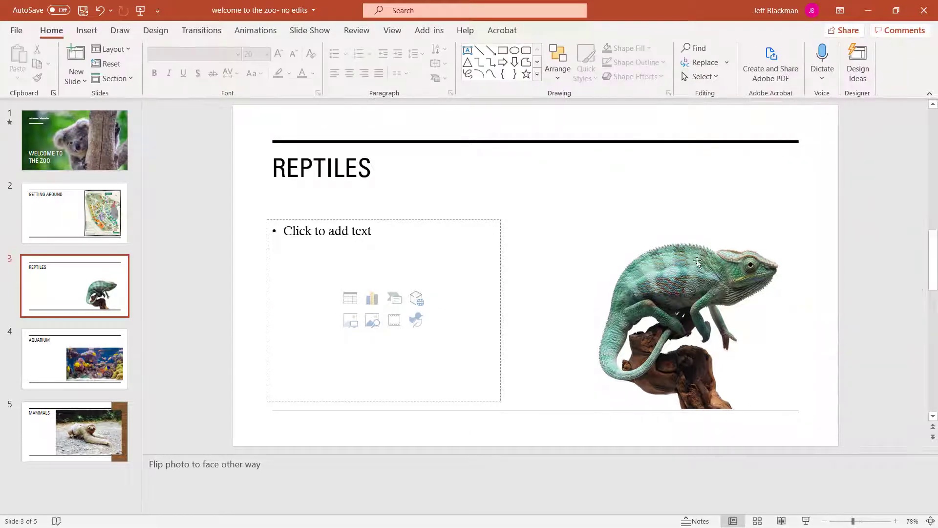
Select the chameleon photo and enlarge it on the right of the slide.
{"action": "left_click", "coordinate": [688, 317]}
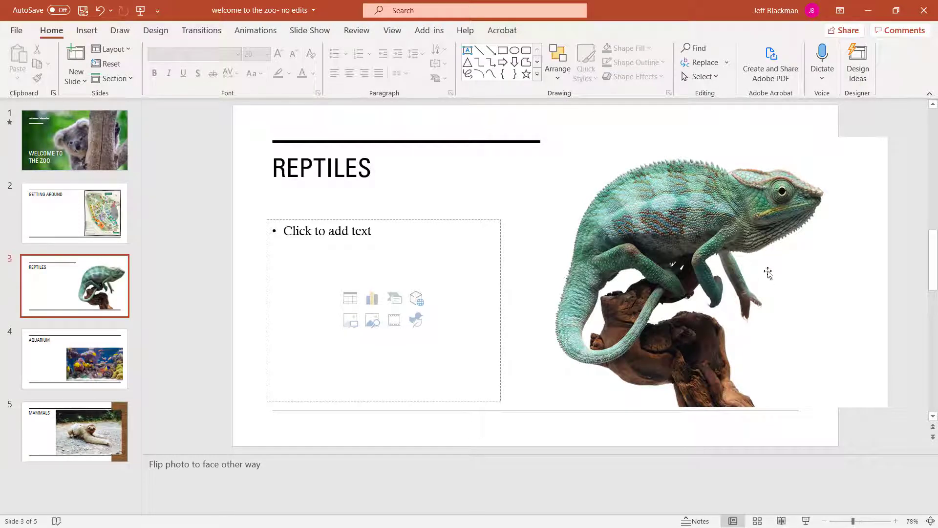
{"action": "mouse_move", "coordinate": [596, 208]}
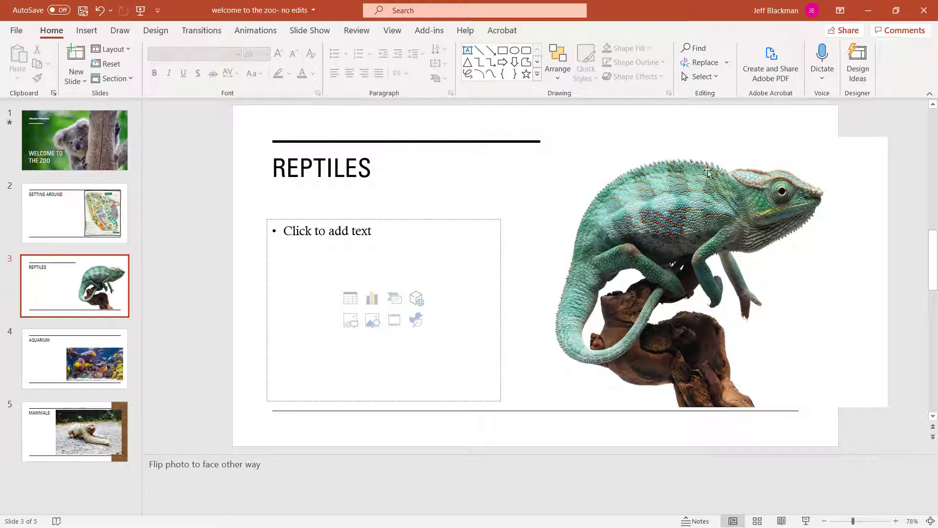
{"action": "mouse_move", "coordinate": [908, 253]}
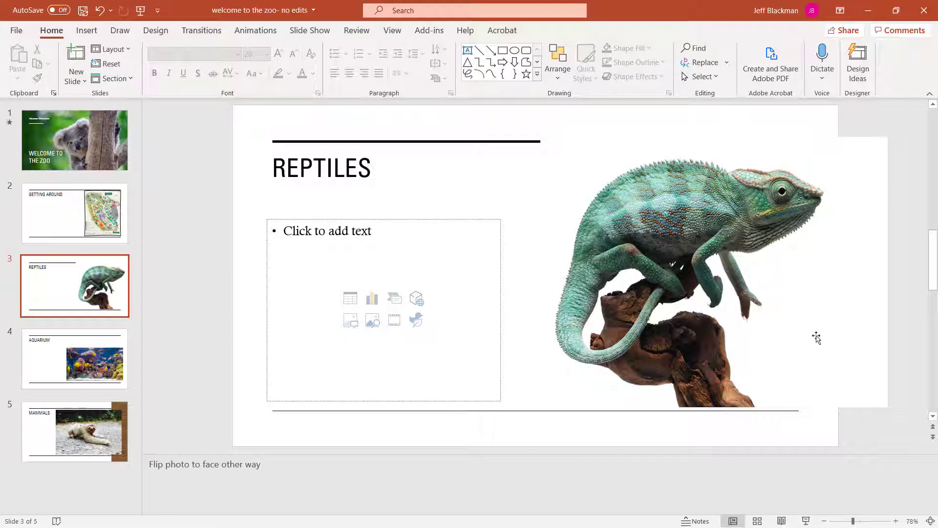
{"action": "mouse_move", "coordinate": [701, 162]}
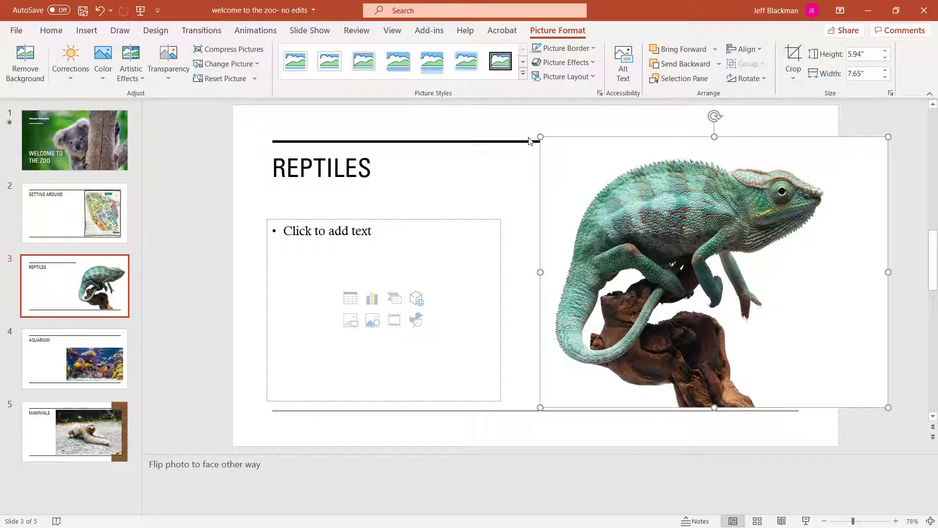
{"action": "mouse_move", "coordinate": [616, 173]}
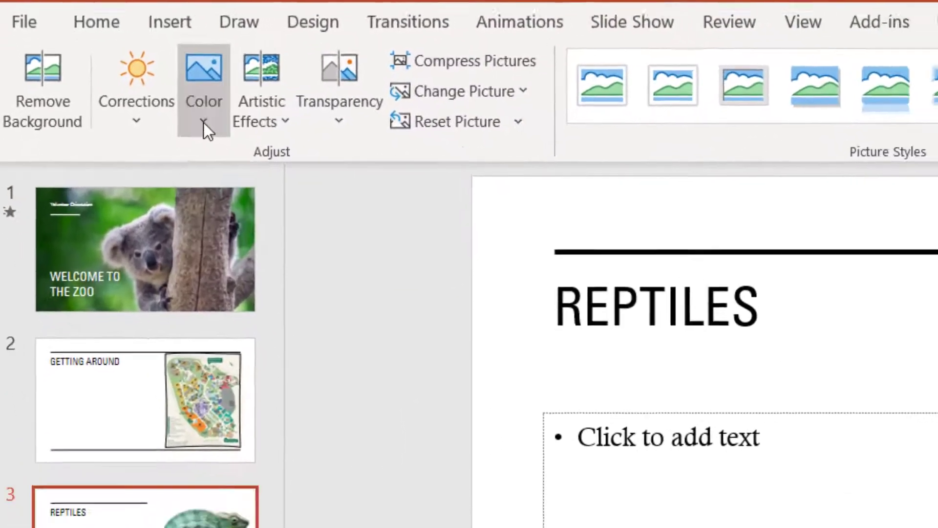
{"action": "left_click", "coordinate": [204, 93]}
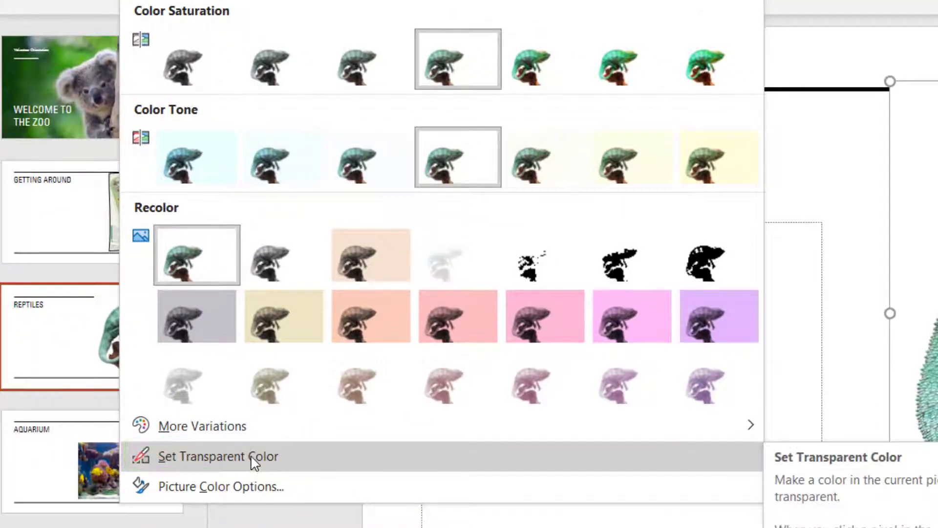
{"action": "left_click", "coordinate": [215, 456]}
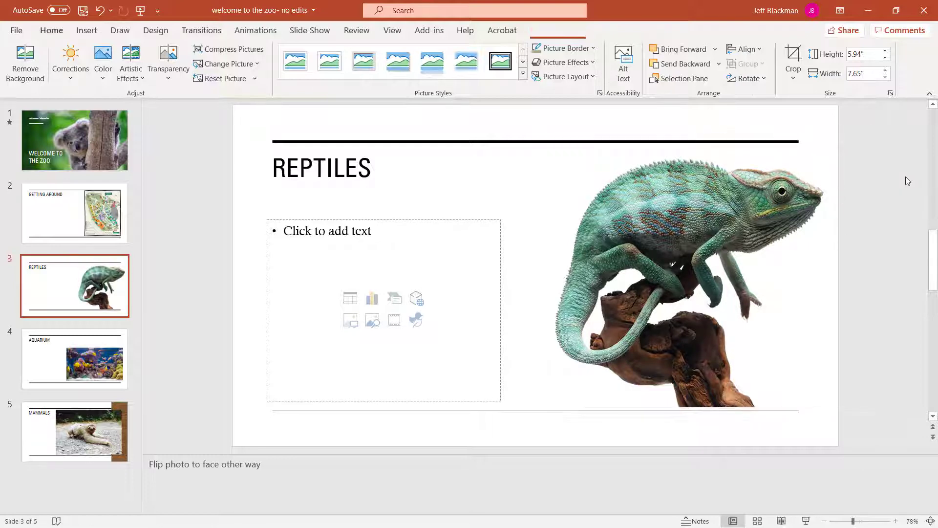
{"action": "left_click", "coordinate": [704, 148]}
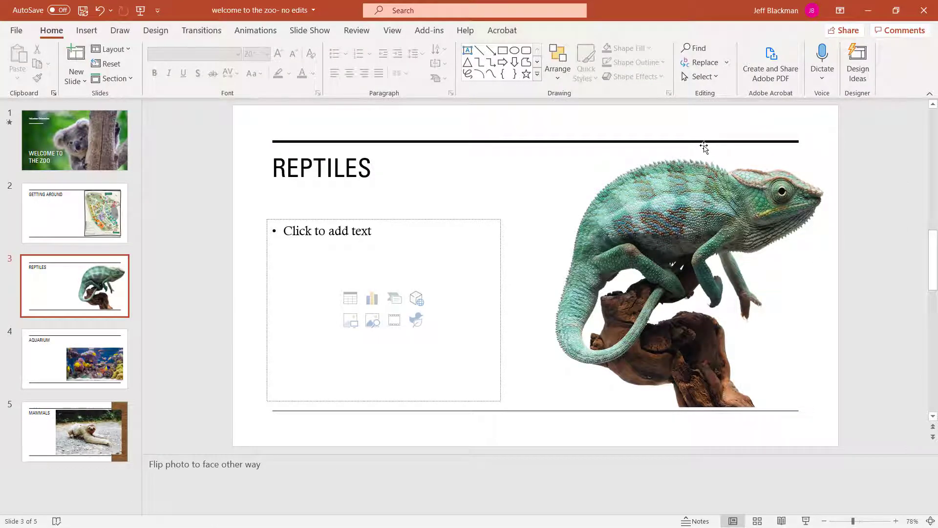
{"action": "mouse_move", "coordinate": [770, 155]}
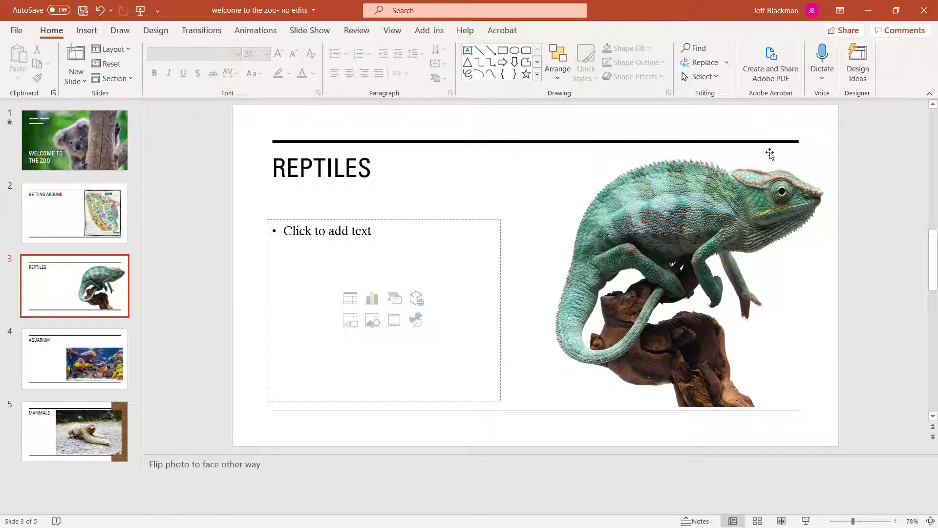
{"action": "mouse_move", "coordinate": [763, 160]}
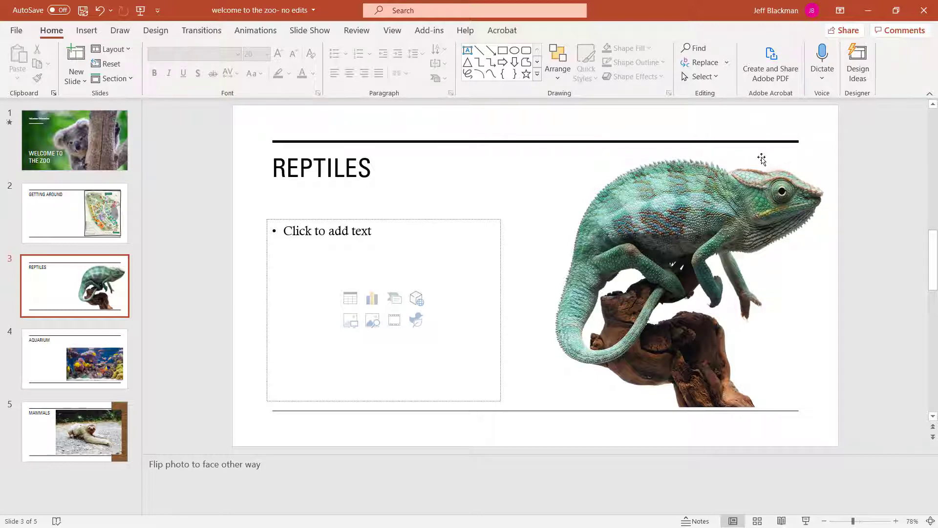
{"action": "mouse_move", "coordinate": [726, 185]}
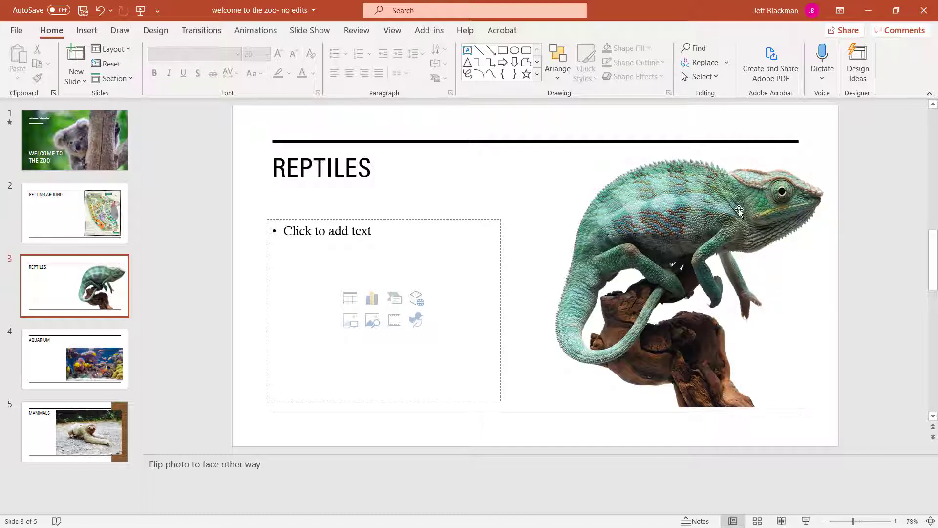
{"action": "mouse_move", "coordinate": [850, 232]}
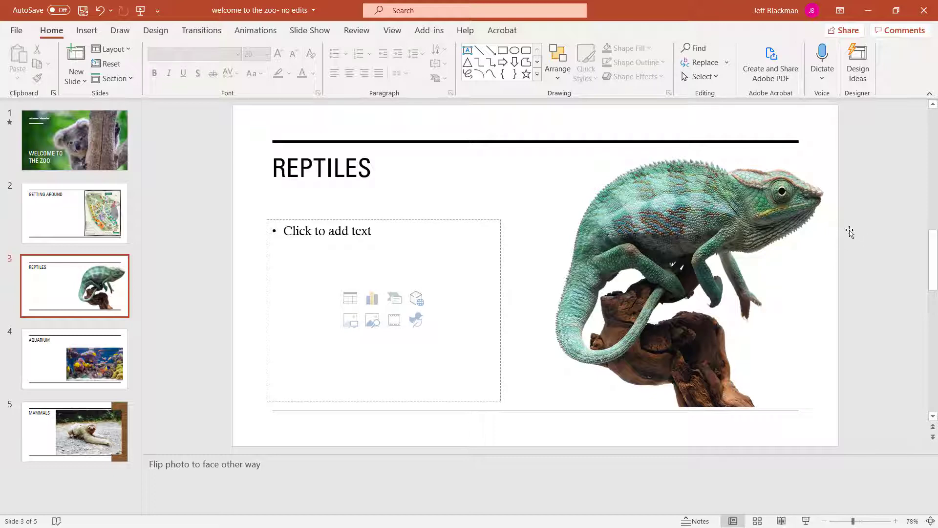
{"action": "mouse_move", "coordinate": [820, 186]}
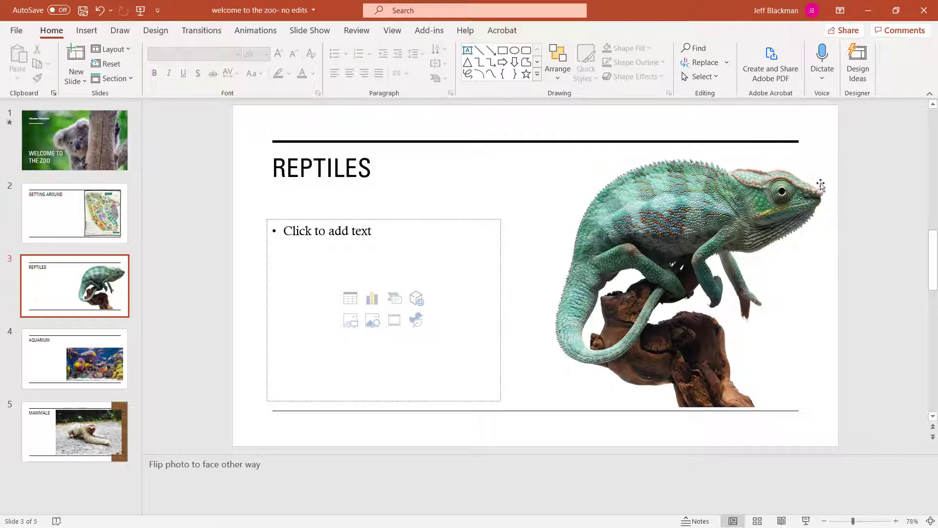
{"action": "mouse_move", "coordinate": [713, 242]}
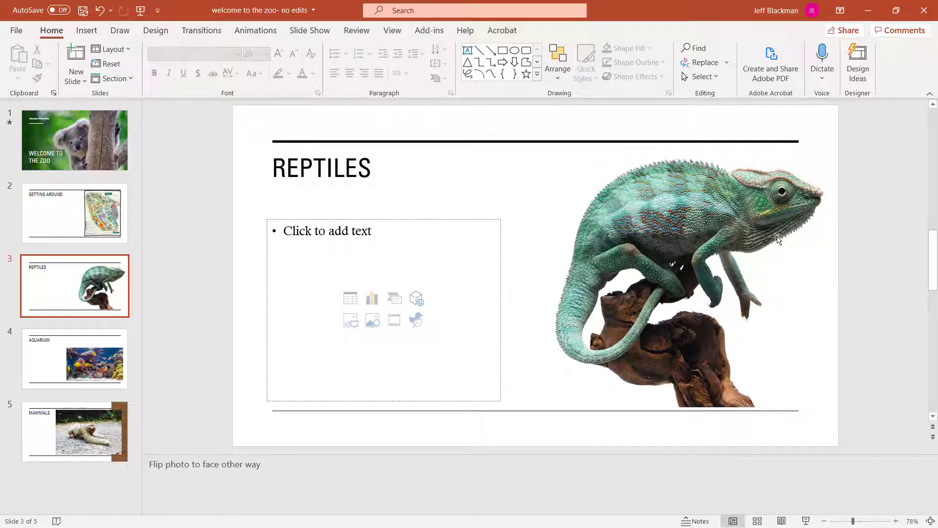
{"action": "mouse_move", "coordinate": [716, 192]}
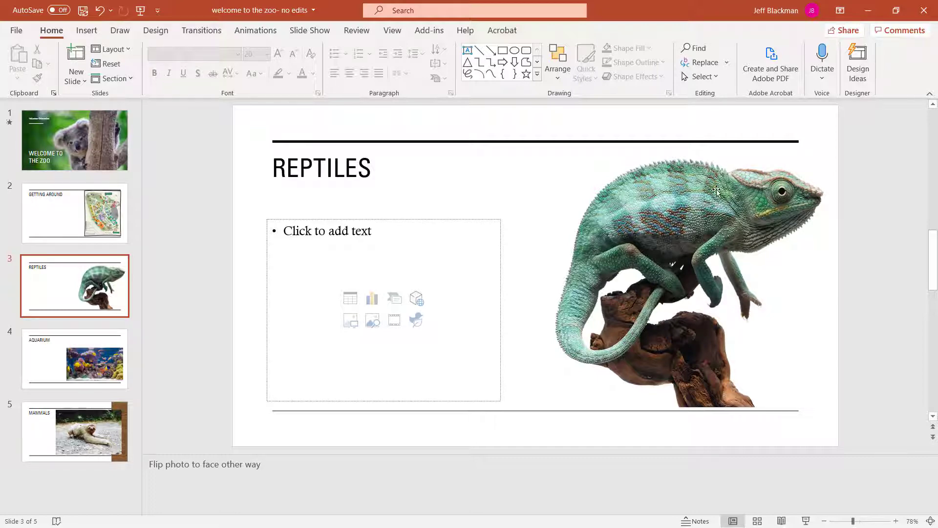
{"action": "mouse_move", "coordinate": [675, 202]}
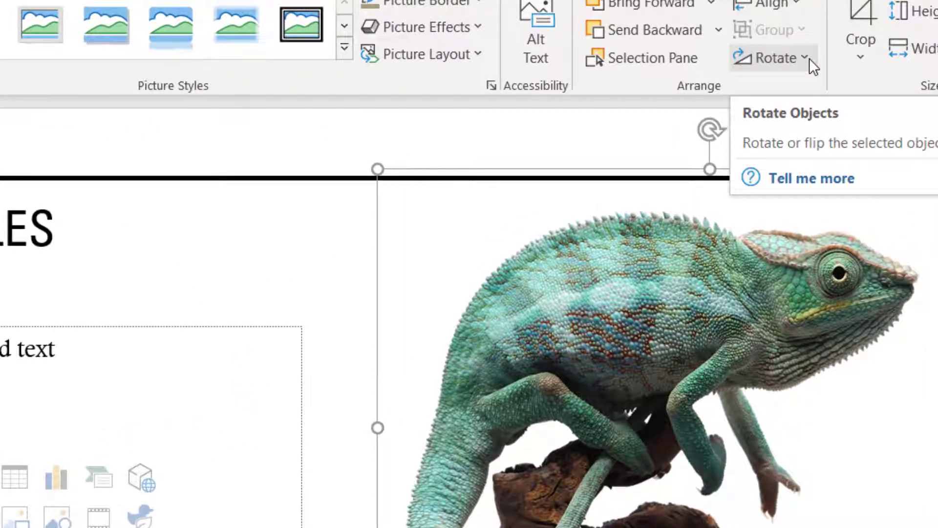
Flip the chameleon photo horizontally so the lizard faces left toward the title.
{"action": "left_click", "coordinate": [773, 58]}
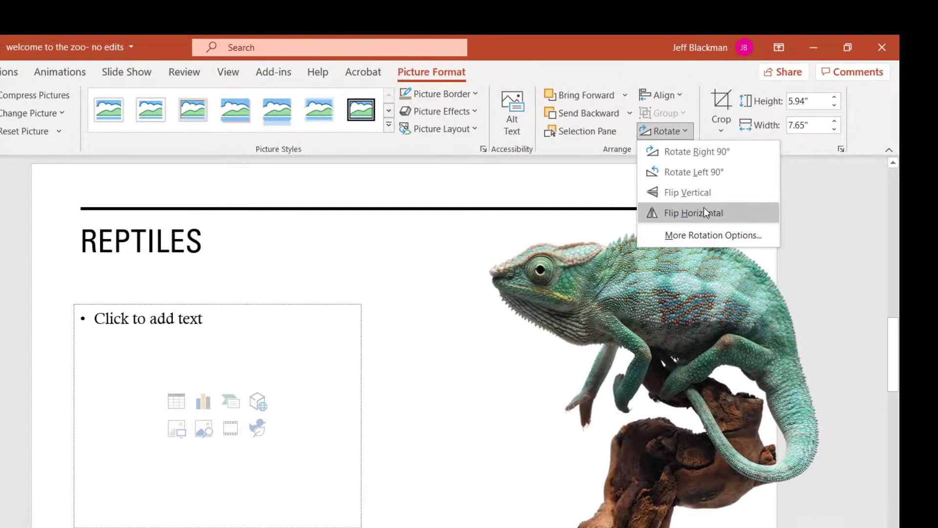
{"action": "left_click", "coordinate": [688, 192]}
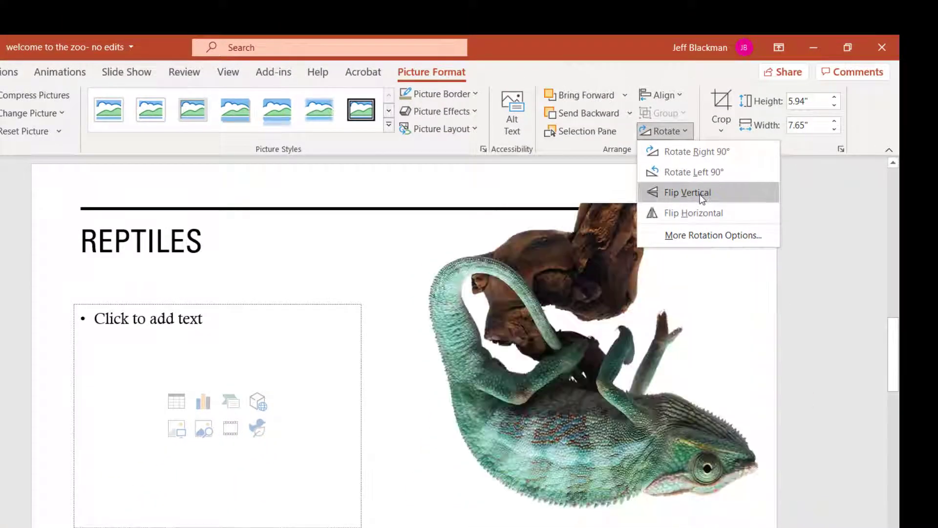
{"action": "left_click", "coordinate": [688, 192]}
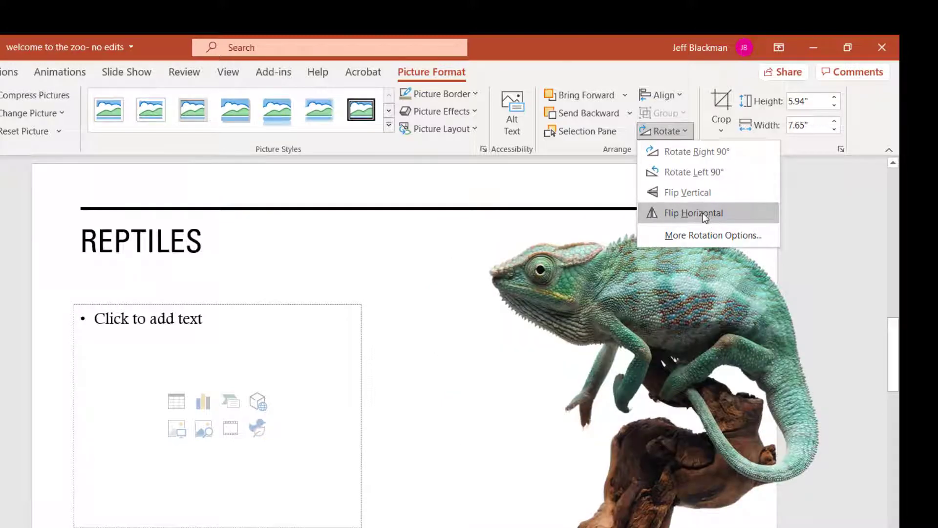
{"action": "left_click", "coordinate": [693, 213]}
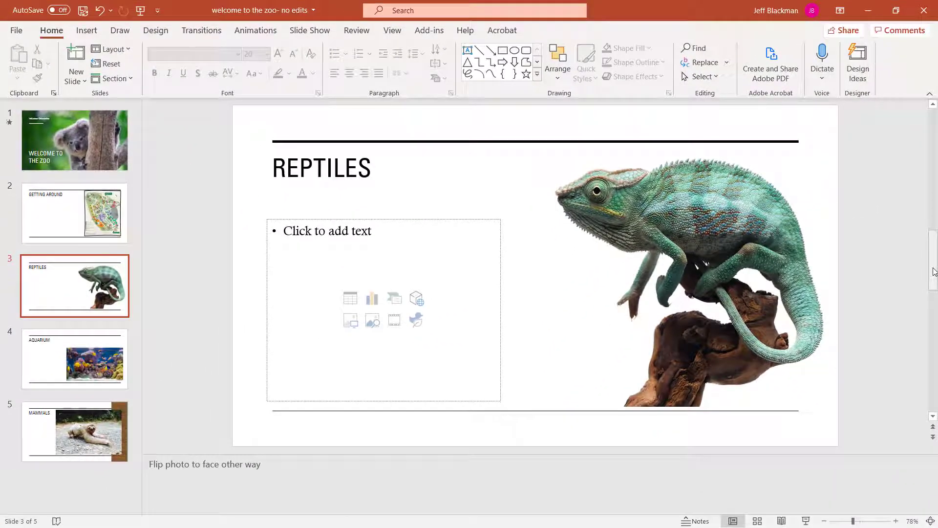
{"action": "mouse_move", "coordinate": [805, 273]}
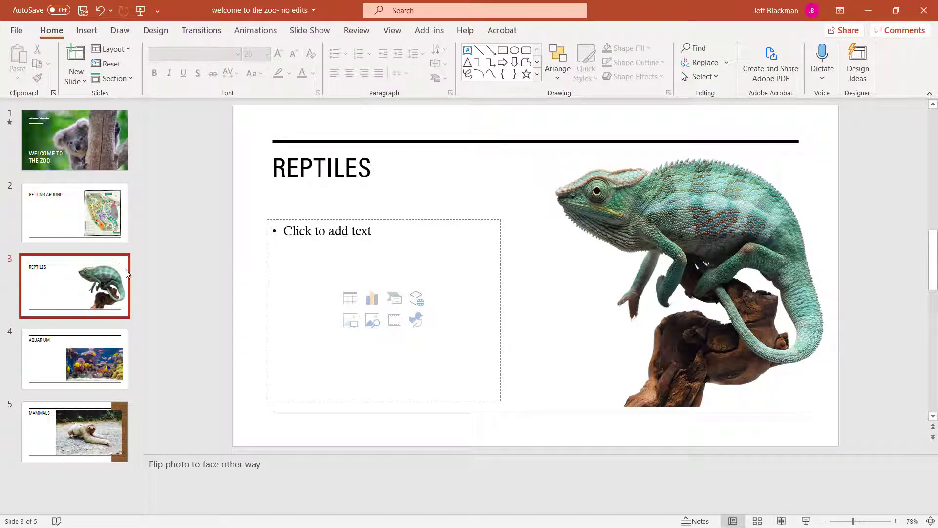
{"action": "mouse_move", "coordinate": [98, 281]}
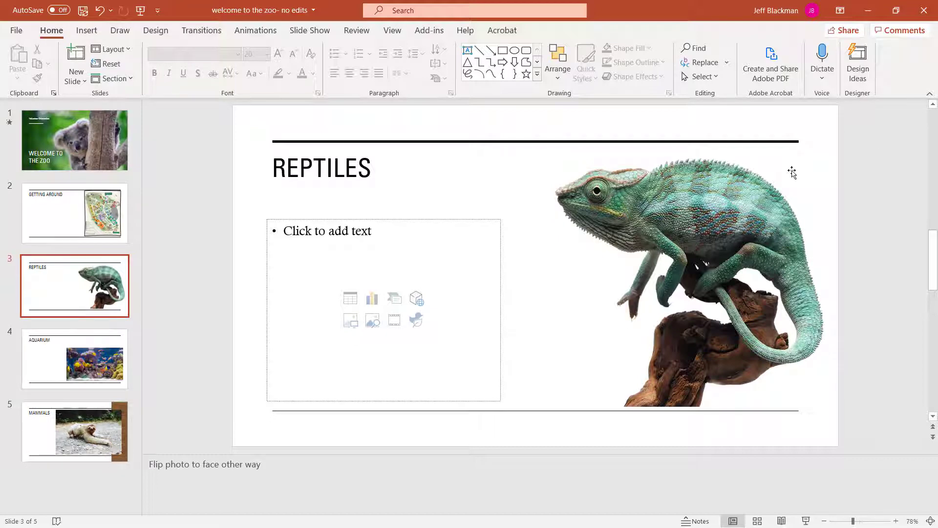
{"action": "mouse_move", "coordinate": [207, 320]}
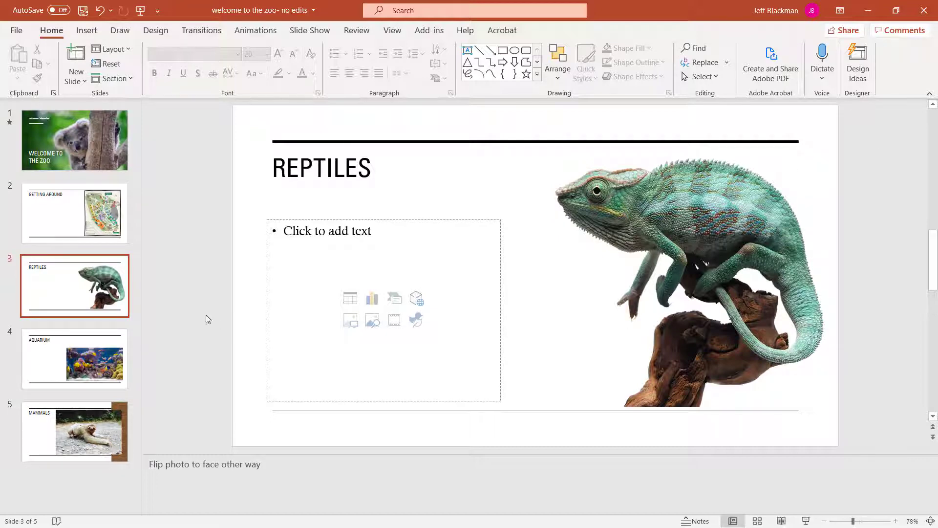
On slide 4, apply the Glass artistic effect to the coral reef aquarium photo.
{"action": "left_click", "coordinate": [74, 358]}
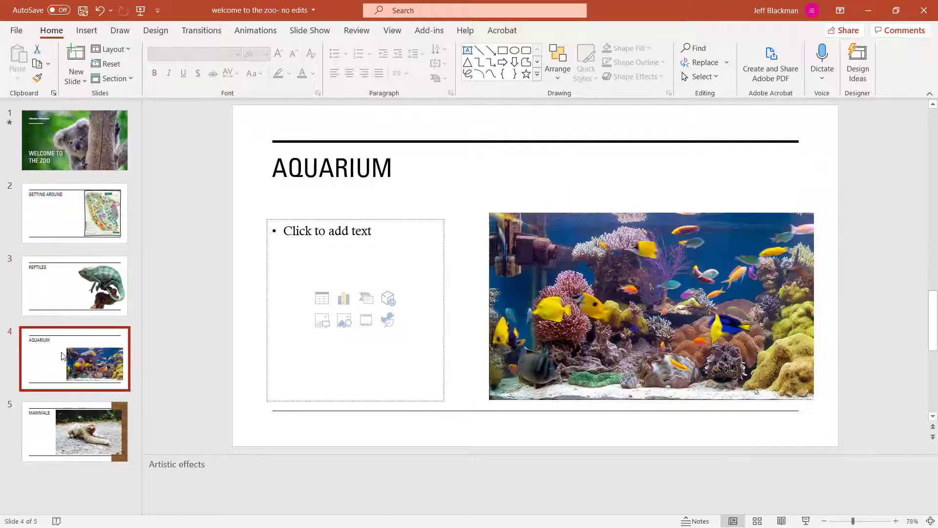
{"action": "left_click", "coordinate": [614, 257]}
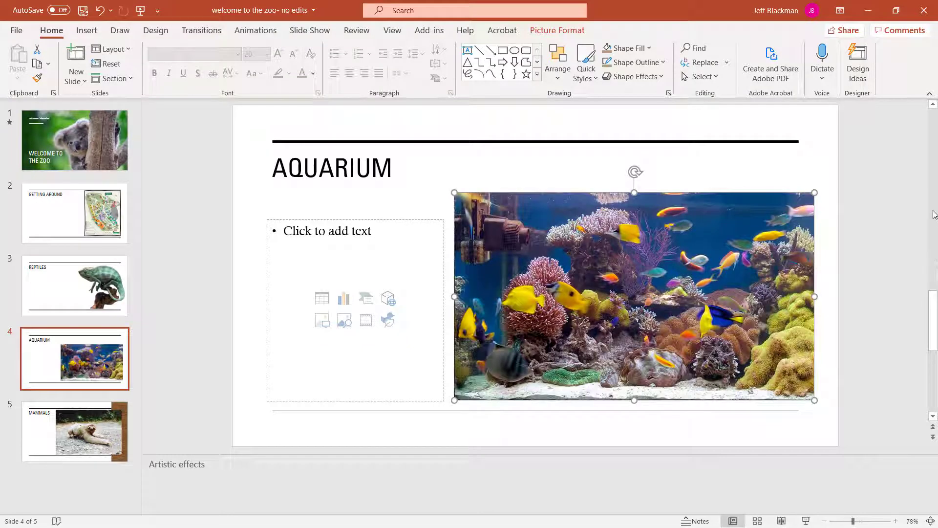
{"action": "mouse_move", "coordinate": [737, 226]}
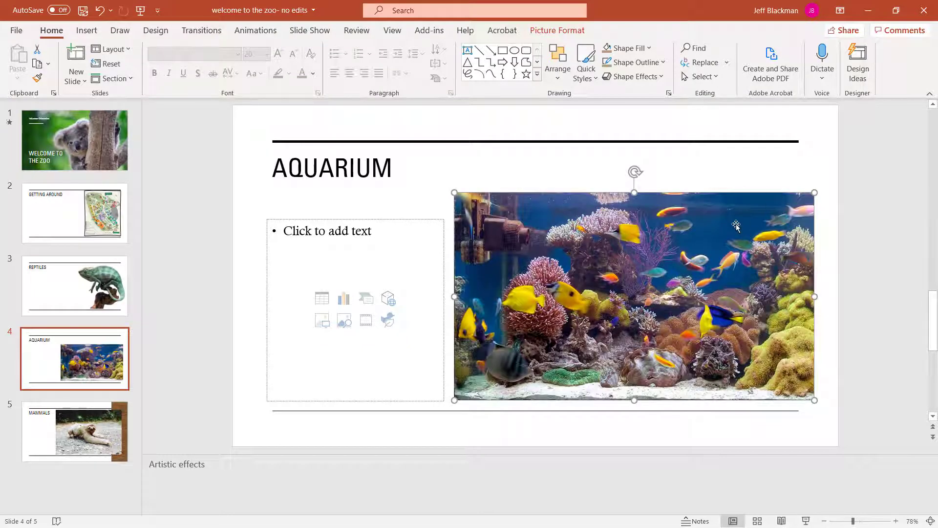
{"action": "left_click", "coordinate": [557, 30]}
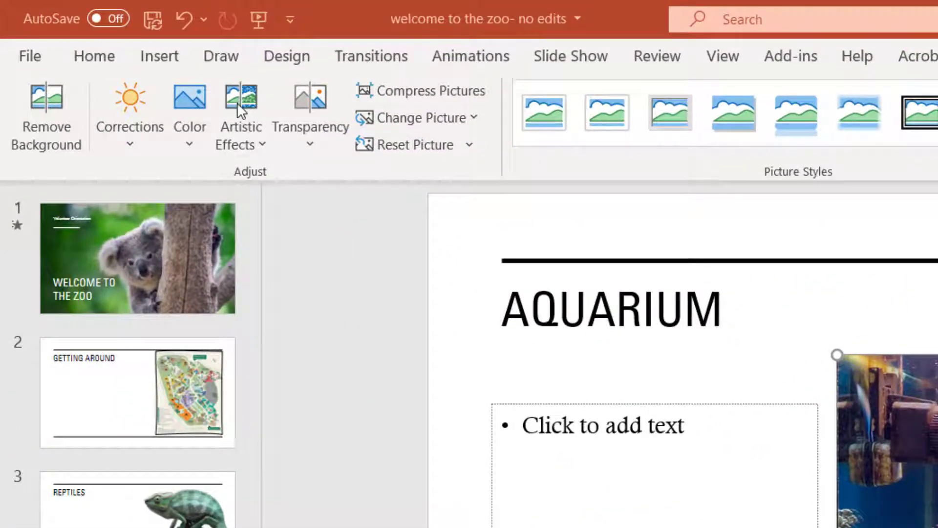
{"action": "mouse_move", "coordinate": [242, 146]}
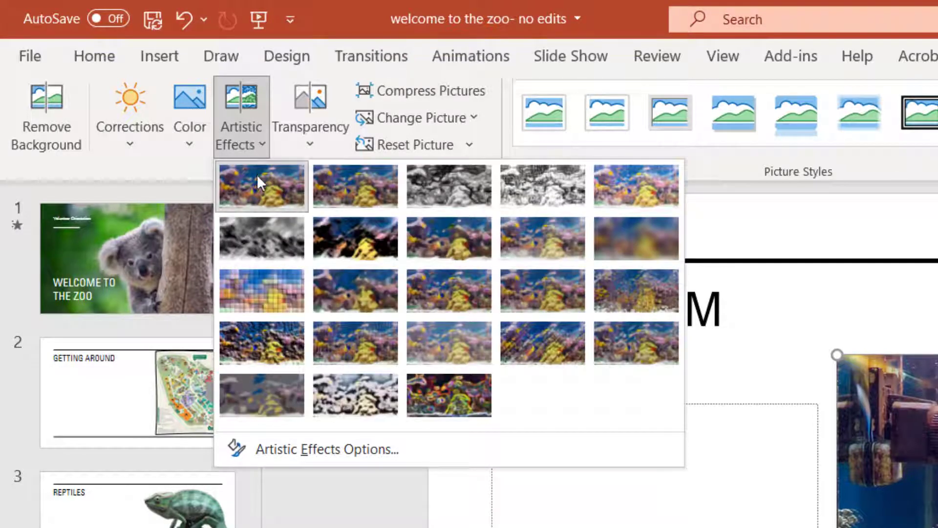
{"action": "mouse_move", "coordinate": [263, 186]}
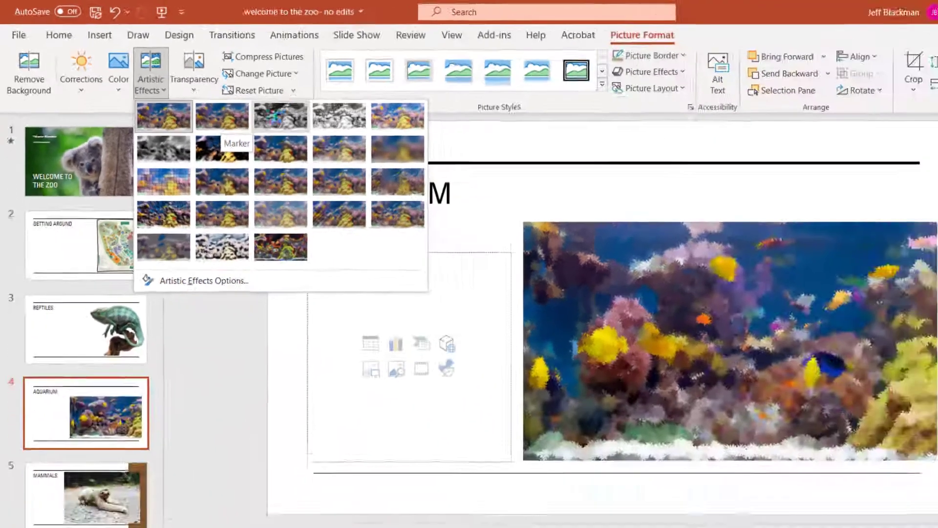
{"action": "left_click", "coordinate": [242, 101]}
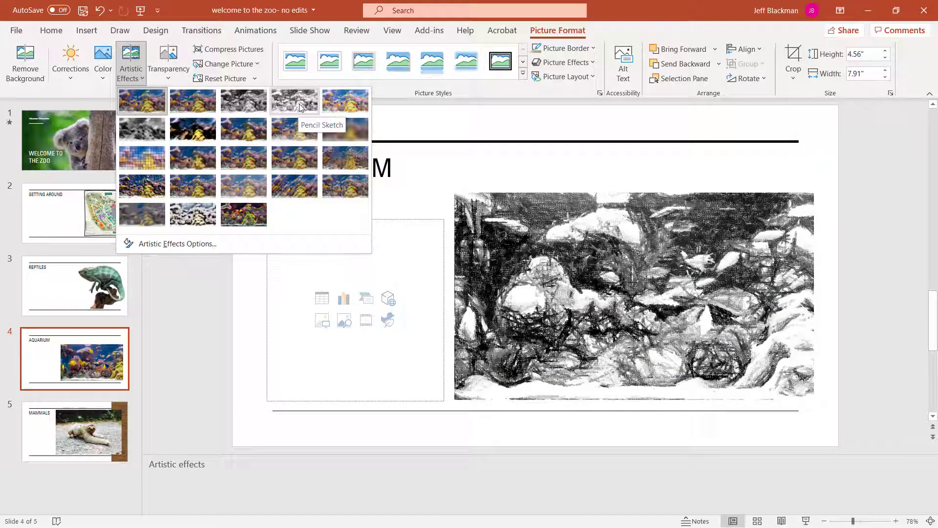
{"action": "left_click", "coordinate": [141, 101]}
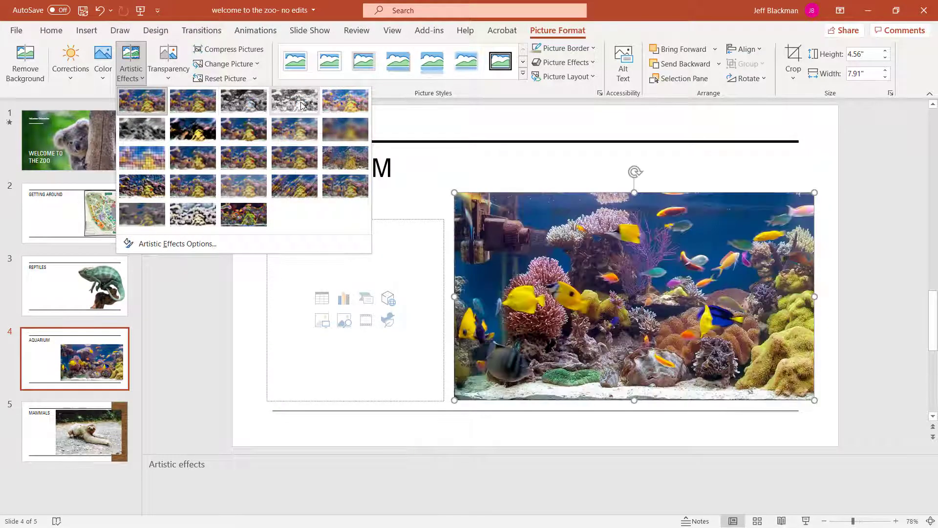
{"action": "mouse_move", "coordinate": [294, 102]}
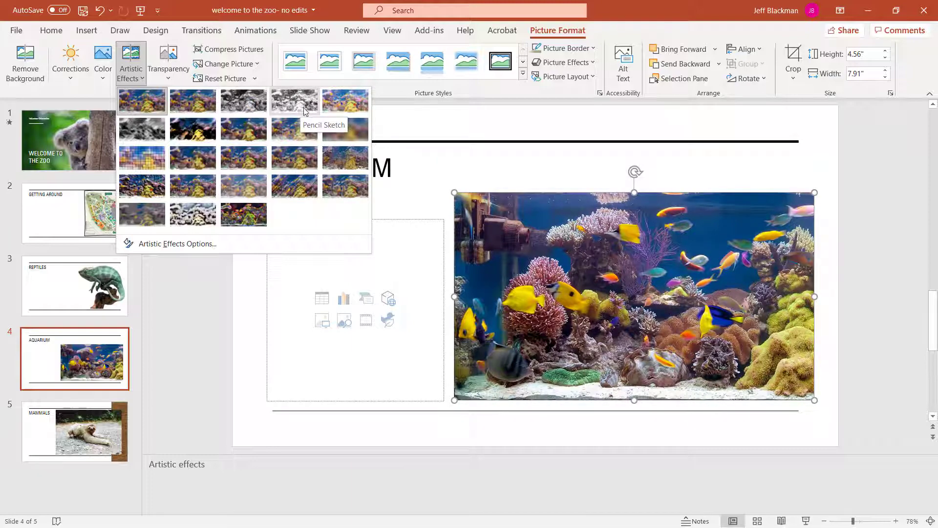
{"action": "mouse_move", "coordinate": [345, 129]}
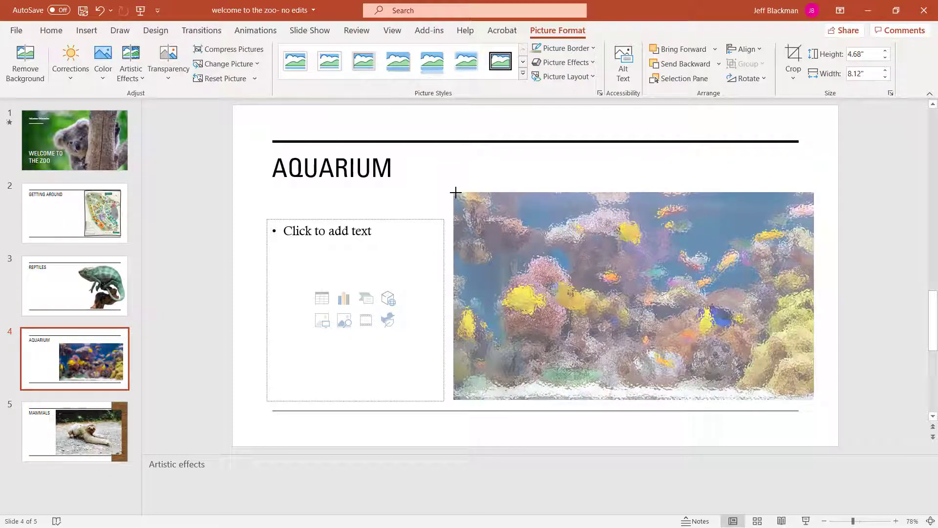
{"action": "left_click", "coordinate": [633, 293]}
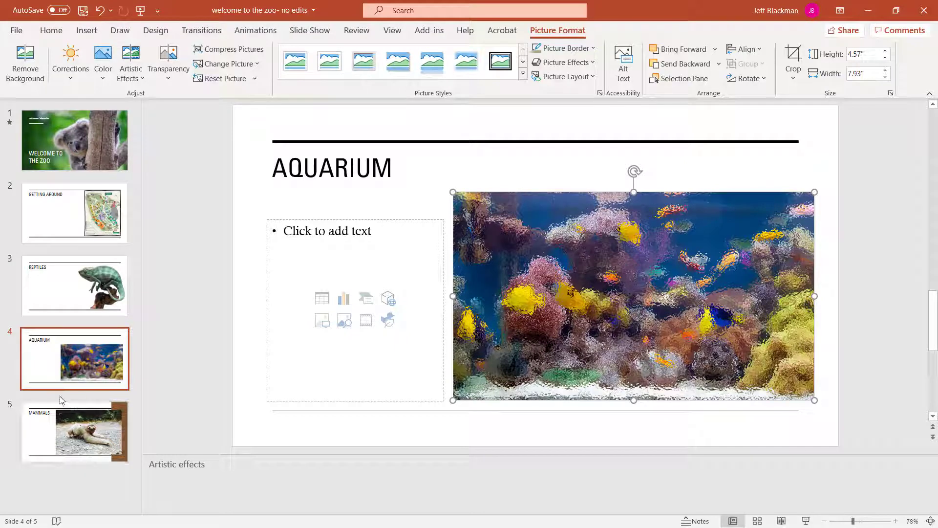
{"action": "mouse_move", "coordinate": [76, 437]}
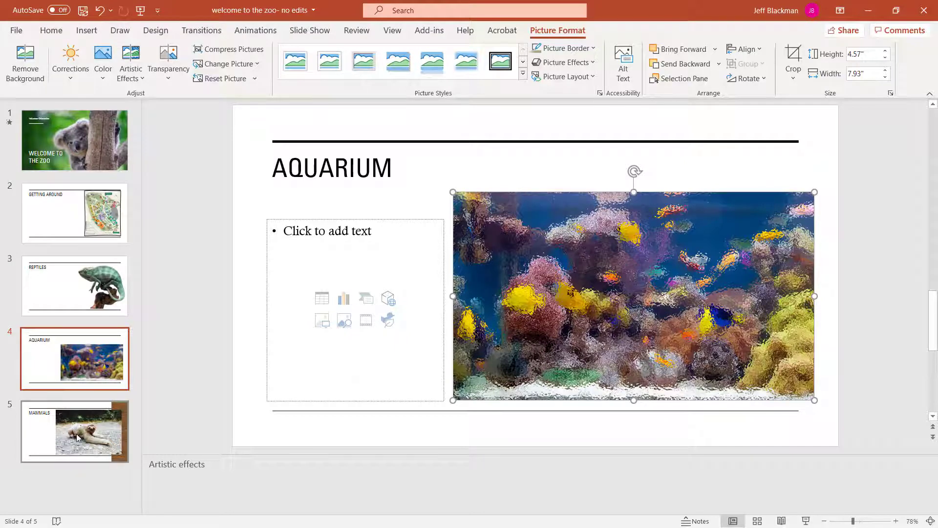
{"action": "mouse_move", "coordinate": [74, 424]}
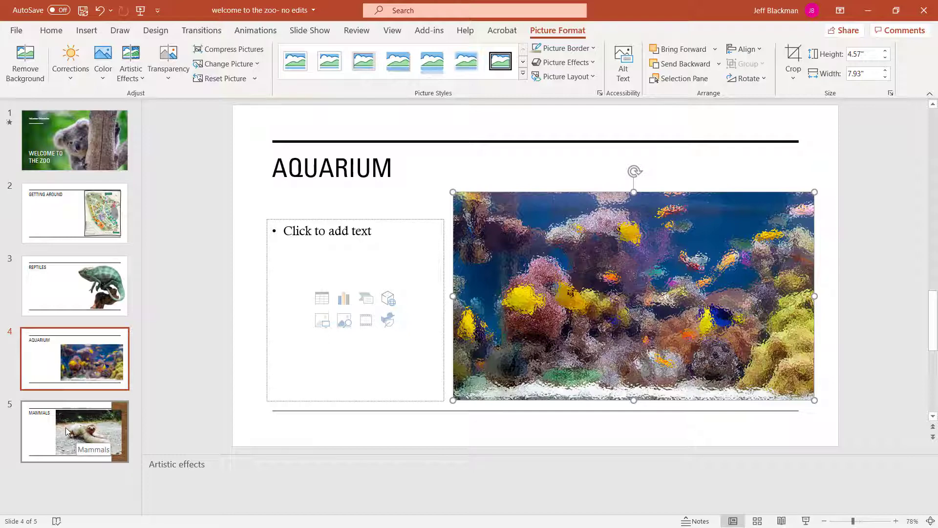
{"action": "left_click", "coordinate": [74, 431]}
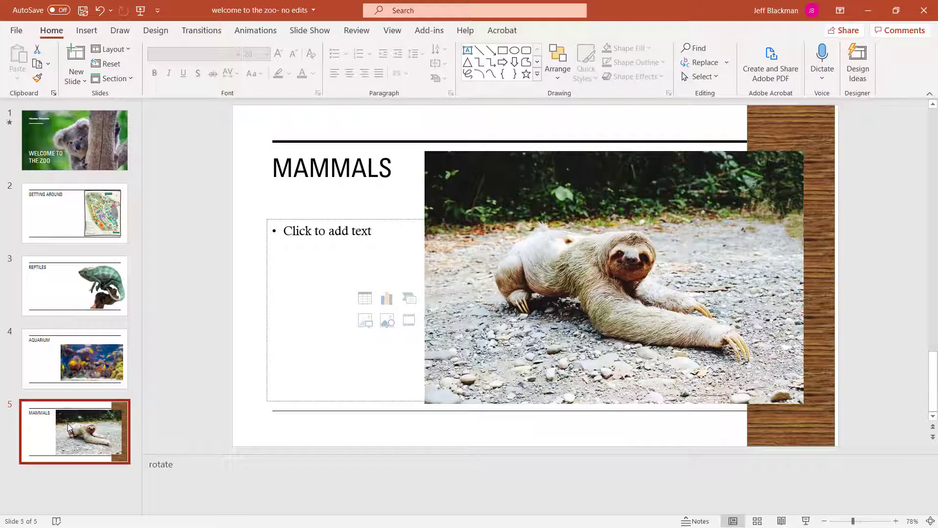
{"action": "mouse_move", "coordinate": [66, 430]}
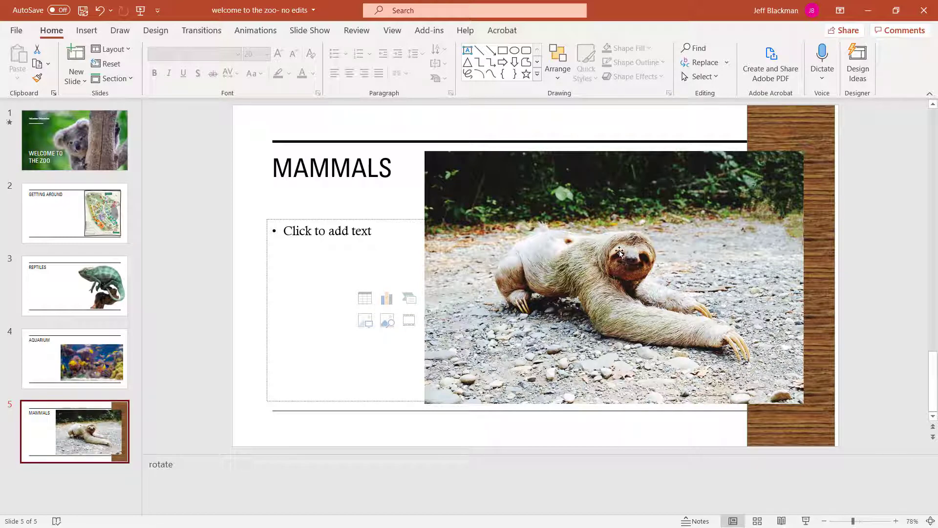
{"action": "mouse_move", "coordinate": [636, 267]}
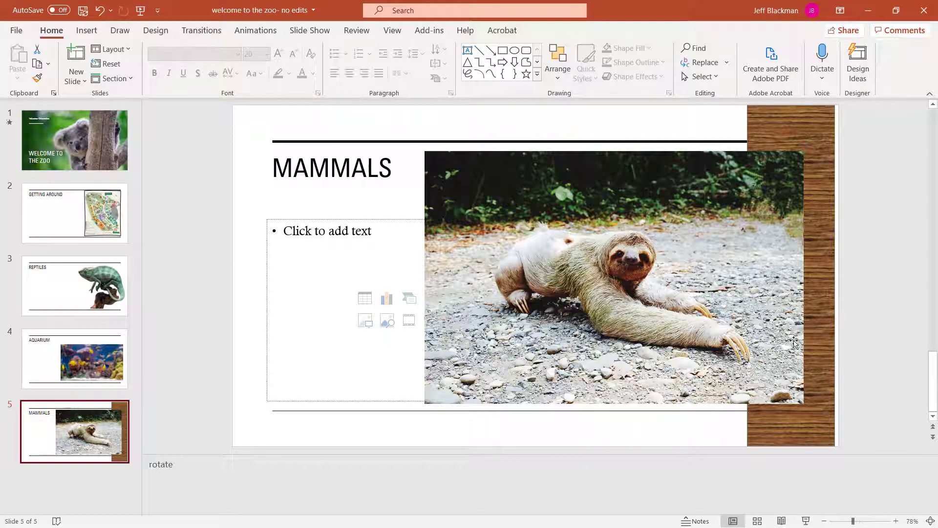
{"action": "mouse_move", "coordinate": [637, 281]}
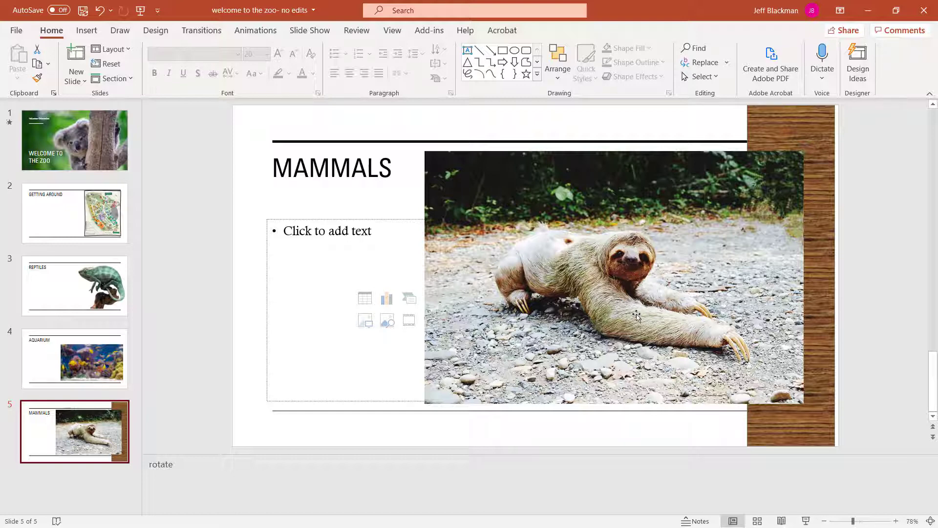
{"action": "mouse_move", "coordinate": [881, 387]}
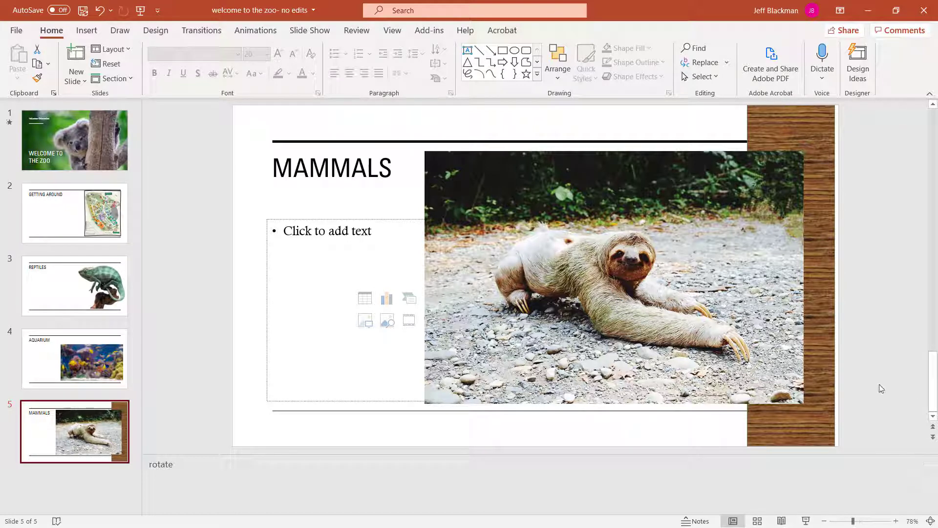
{"action": "mouse_move", "coordinate": [826, 160]}
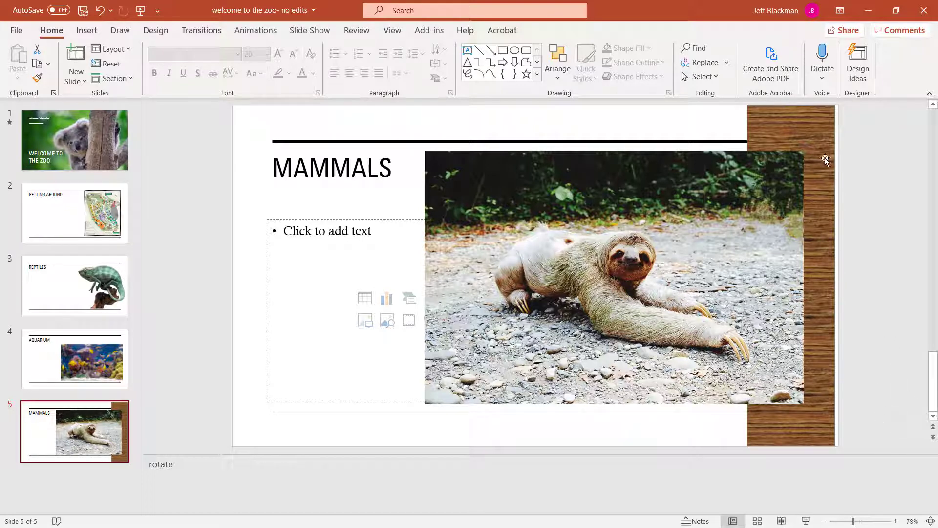
{"action": "mouse_move", "coordinate": [810, 134]}
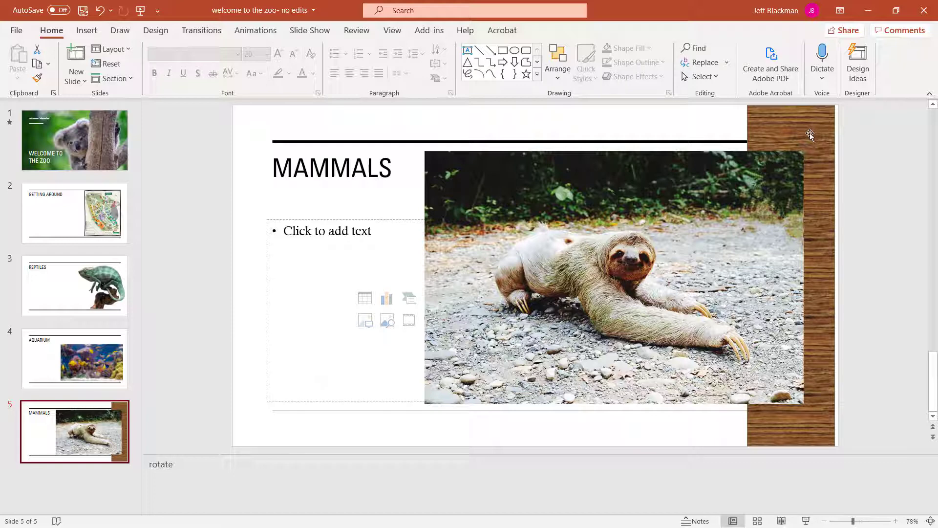
{"action": "mouse_move", "coordinate": [810, 184]}
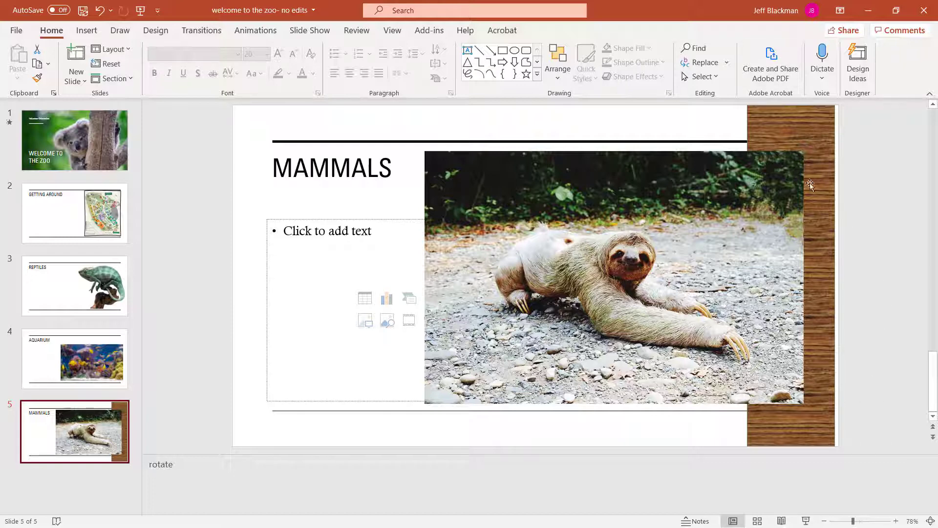
{"action": "mouse_move", "coordinate": [789, 127]}
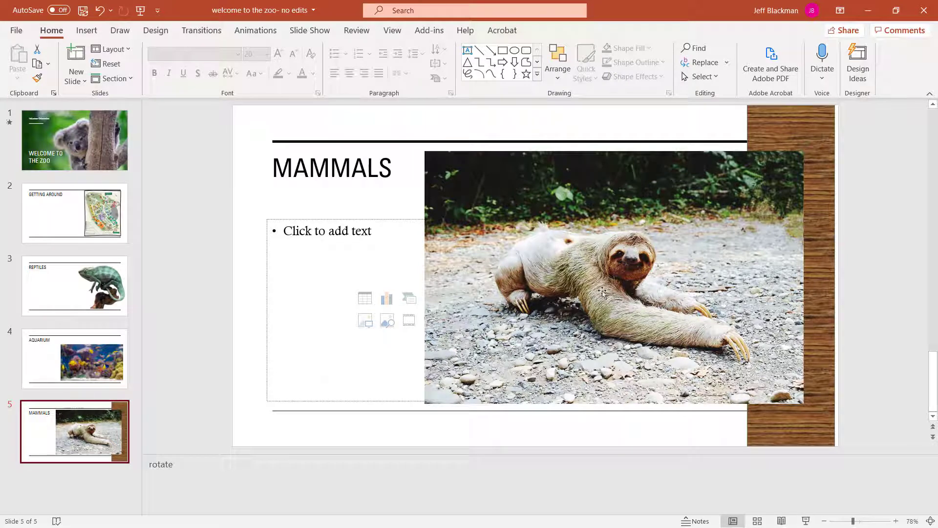
Select the sloth photo on the Mammals slide for editing.
{"action": "left_click", "coordinate": [602, 293]}
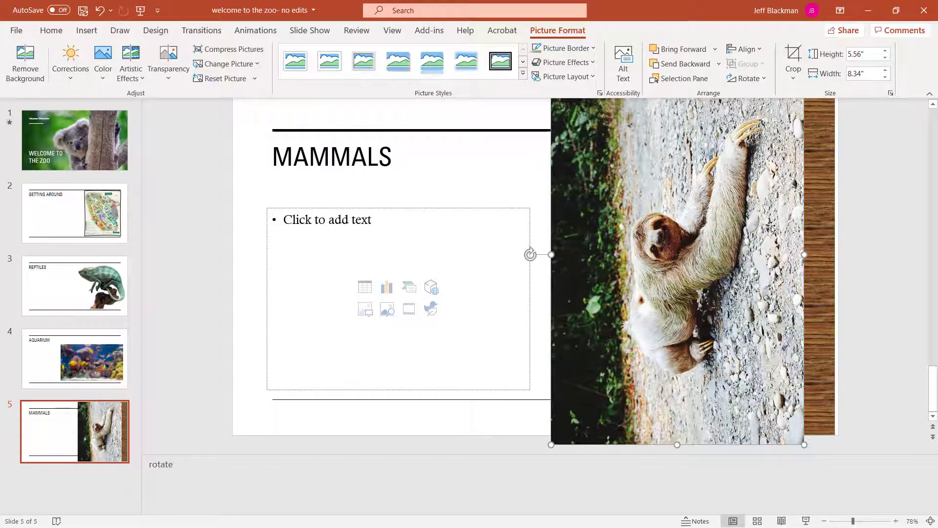
{"action": "mouse_move", "coordinate": [582, 231]}
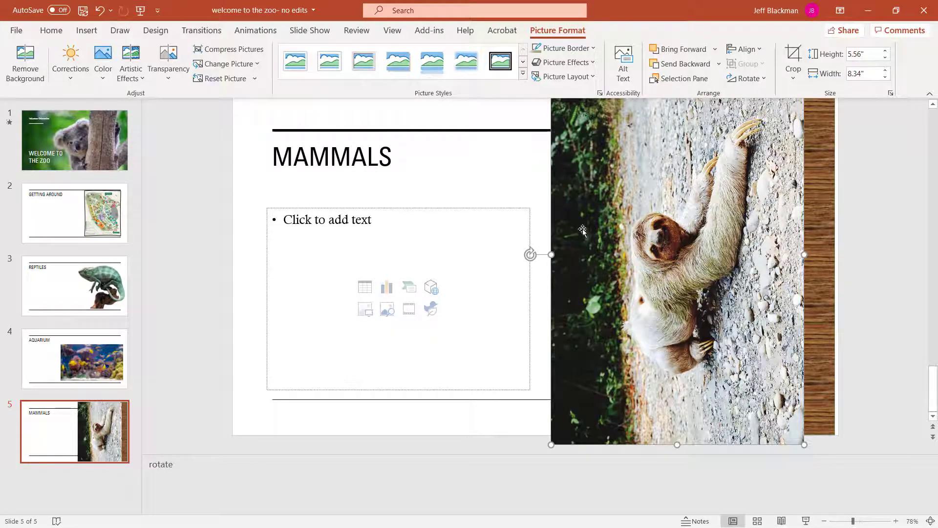
{"action": "mouse_move", "coordinate": [608, 276]}
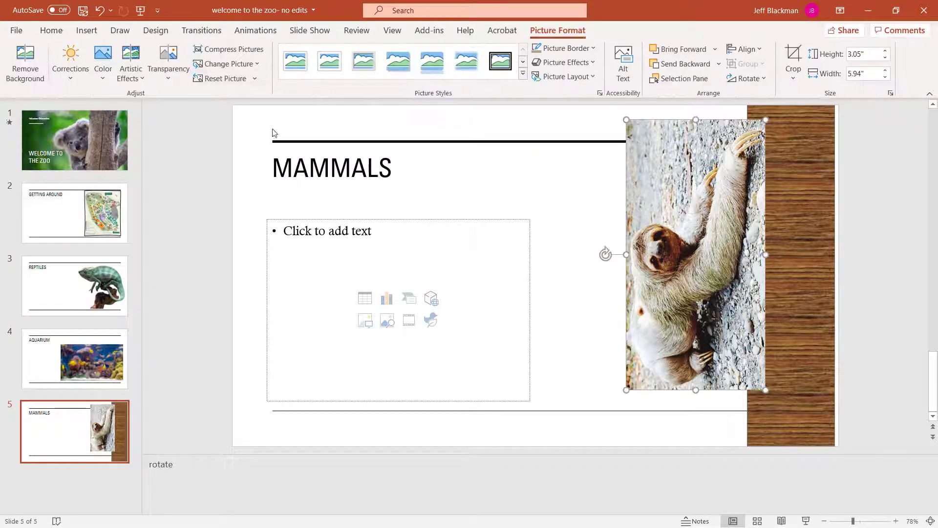
{"action": "mouse_move", "coordinate": [150, 154]}
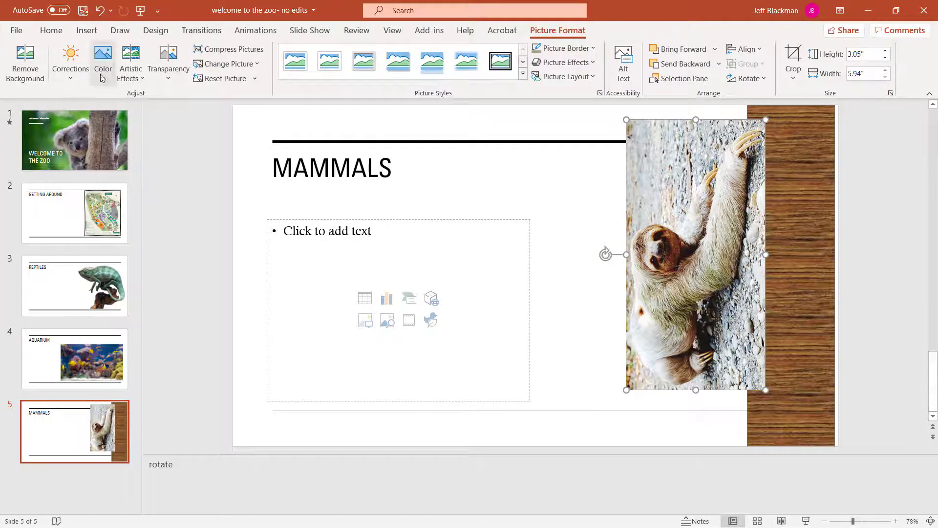
Make the pale gravel in the sloth photo transparent with Set Transparent Color.
{"action": "left_click", "coordinate": [102, 59]}
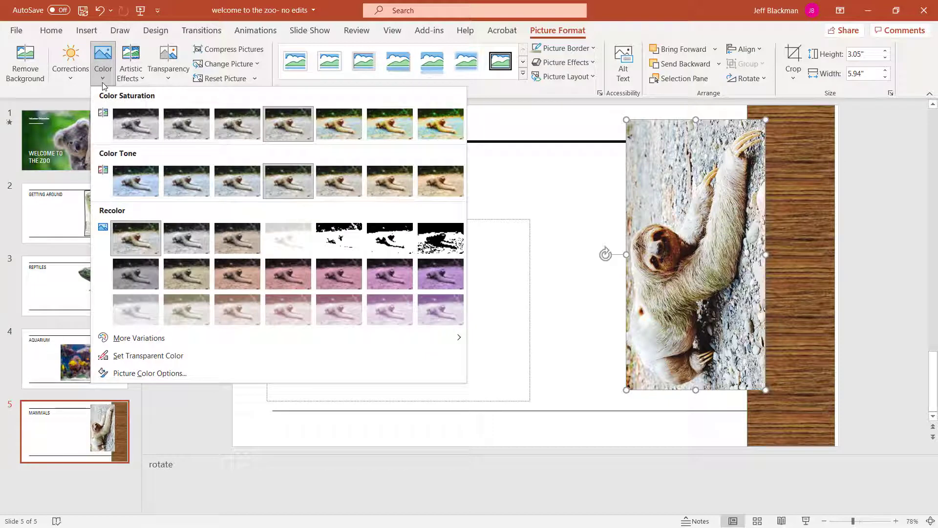
{"action": "mouse_move", "coordinate": [147, 355]}
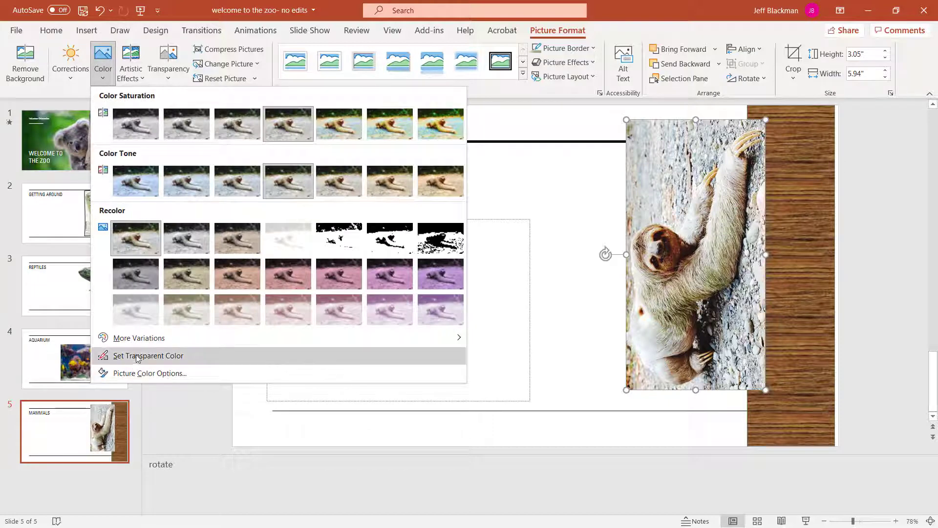
{"action": "left_click", "coordinate": [148, 355]}
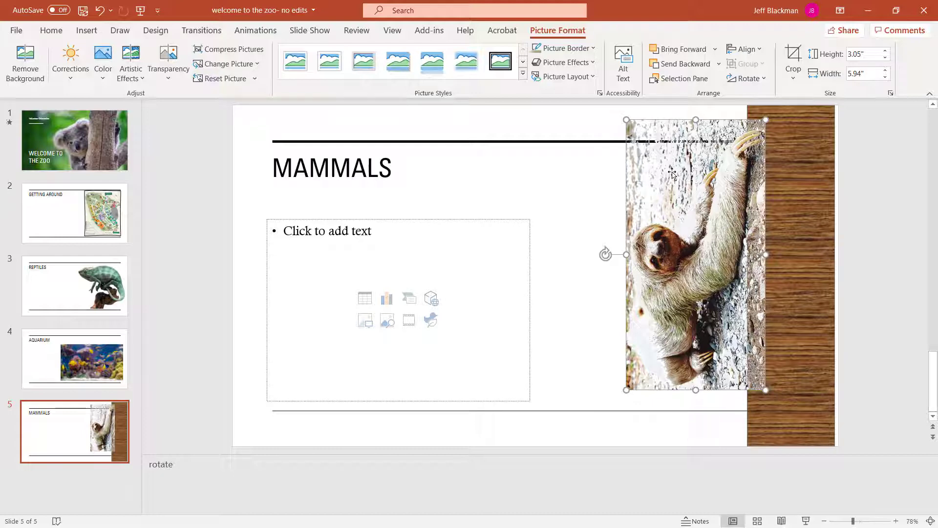
{"action": "mouse_move", "coordinate": [760, 170]}
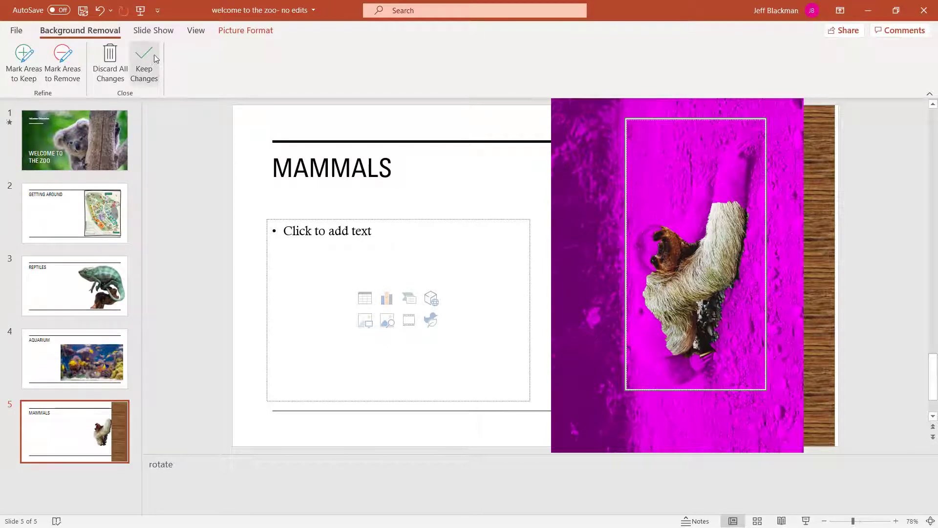
Keep the background removal changes on the sloth photo.
{"action": "left_click", "coordinate": [143, 62]}
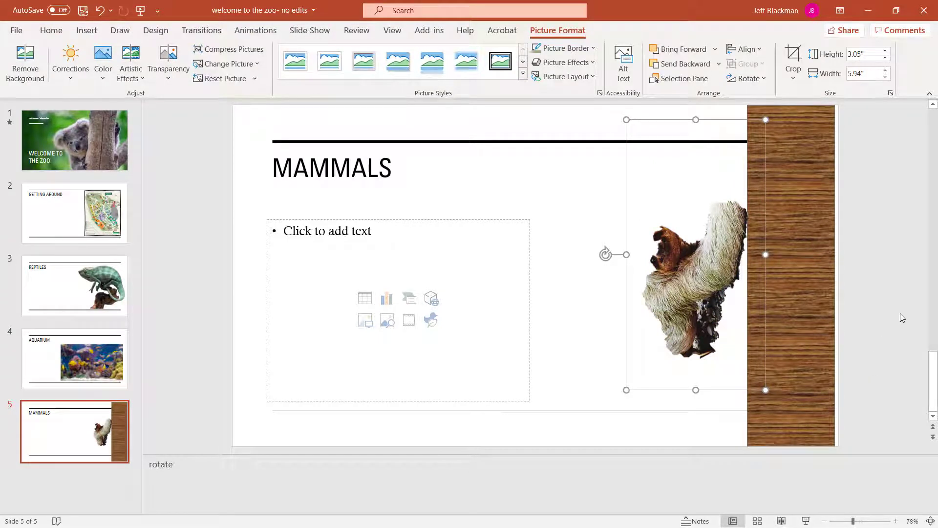
{"action": "mouse_move", "coordinate": [484, 203]}
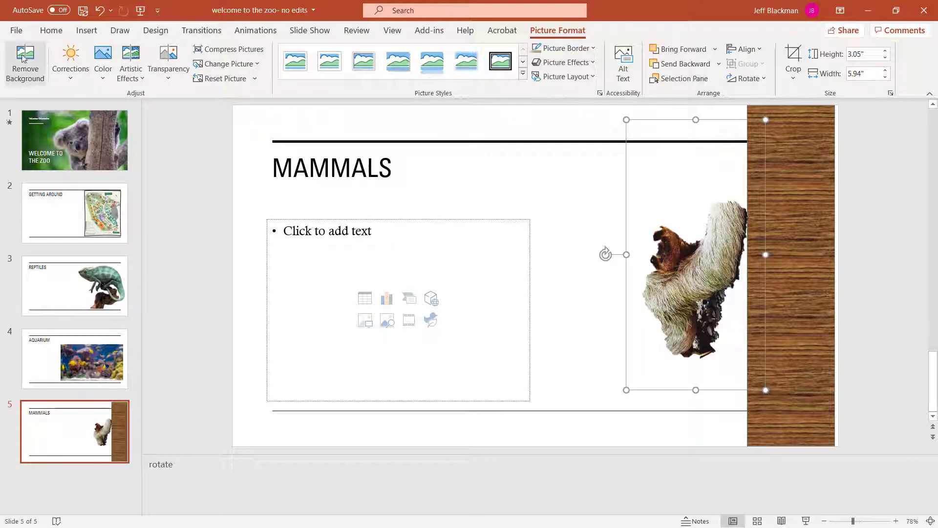
Reopen background removal on the sloth and start marking areas to keep.
{"action": "left_click", "coordinate": [24, 63]}
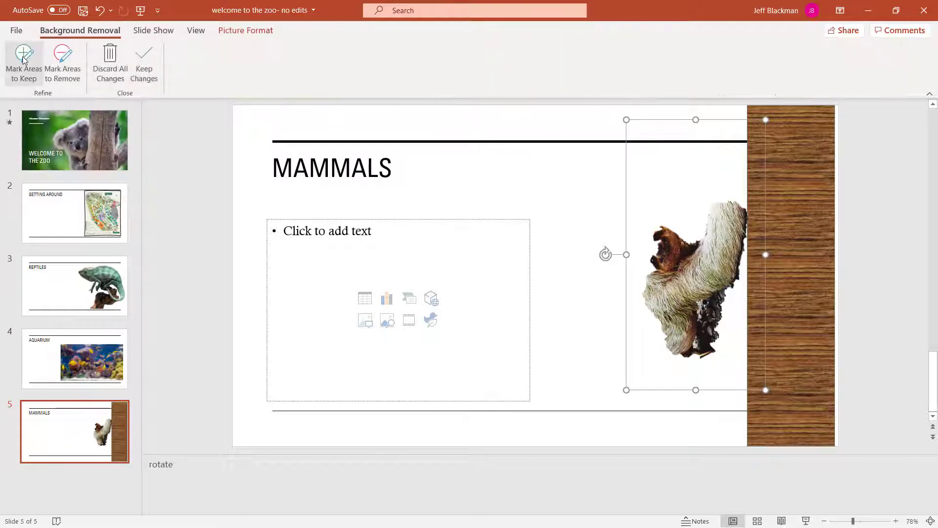
{"action": "left_click", "coordinate": [24, 63]}
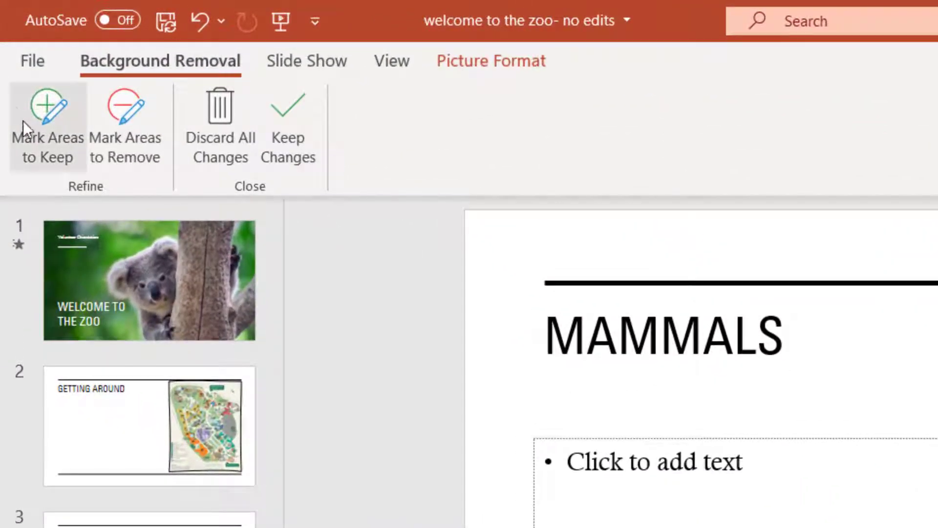
{"action": "mouse_move", "coordinate": [125, 126]}
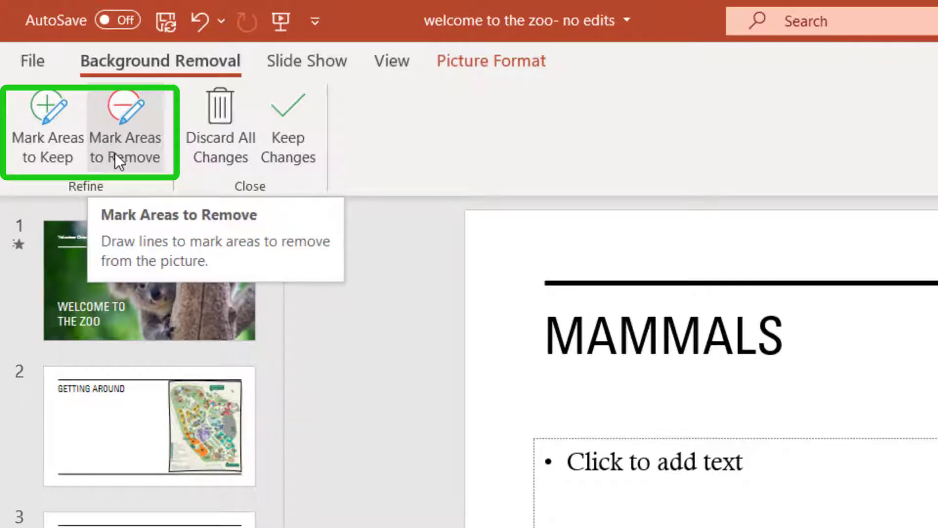
{"action": "mouse_move", "coordinate": [47, 110]}
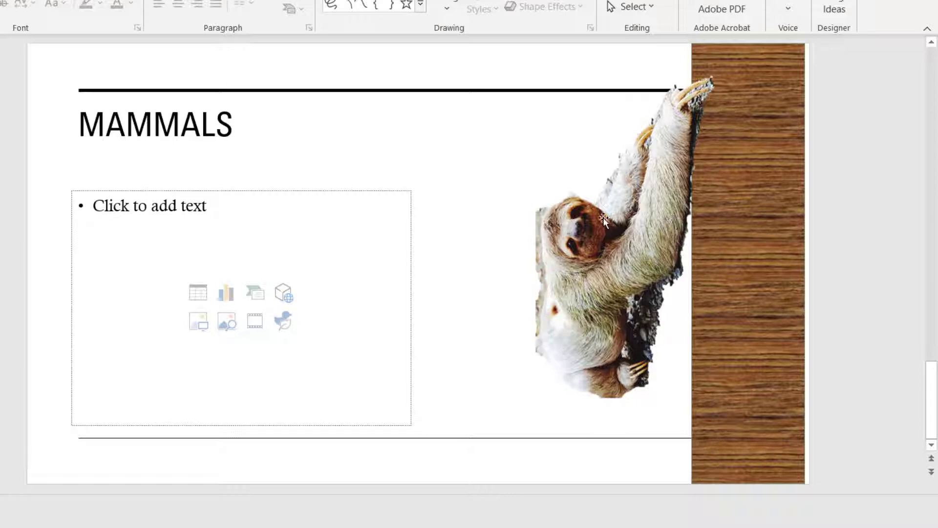
{"action": "mouse_move", "coordinate": [612, 211]}
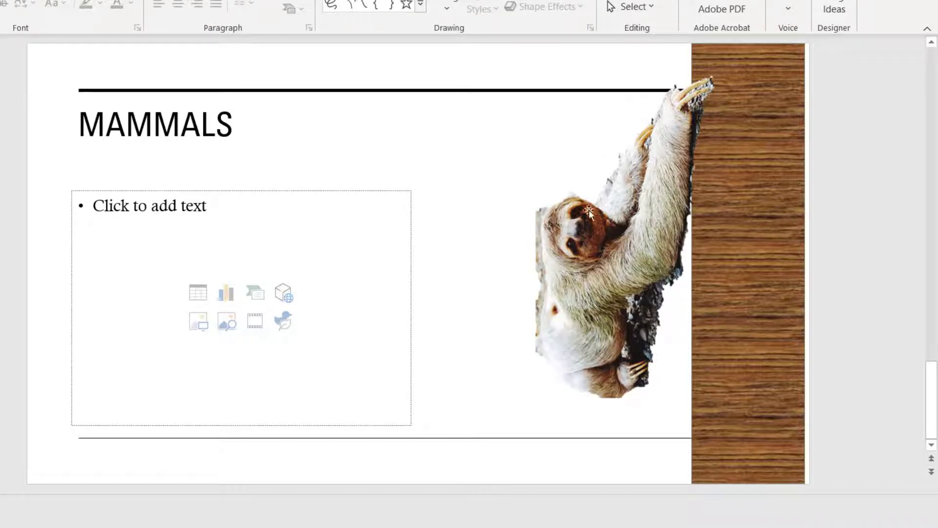
{"action": "mouse_move", "coordinate": [542, 317]}
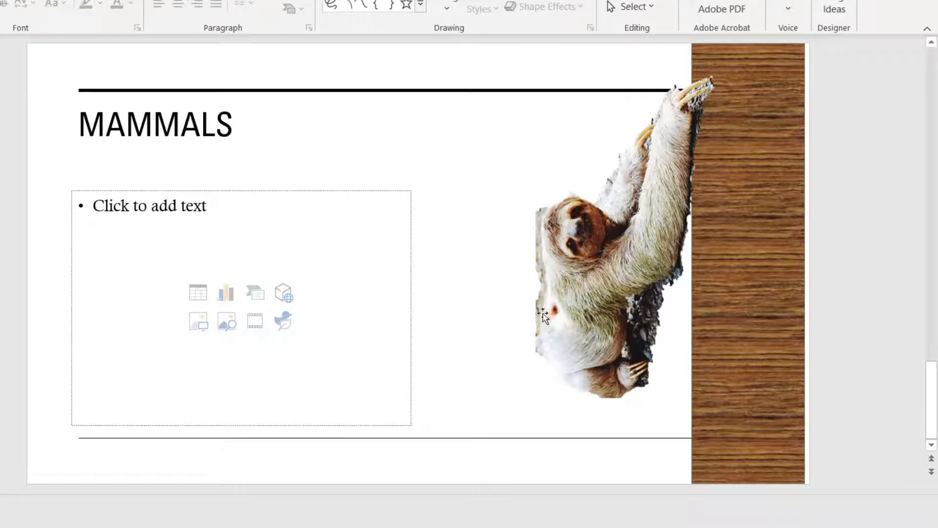
Mark part of the sloth photo to refine its background removal edges.
{"action": "left_click_drag", "start_coordinate": [544, 316], "coordinate": [656, 128]}
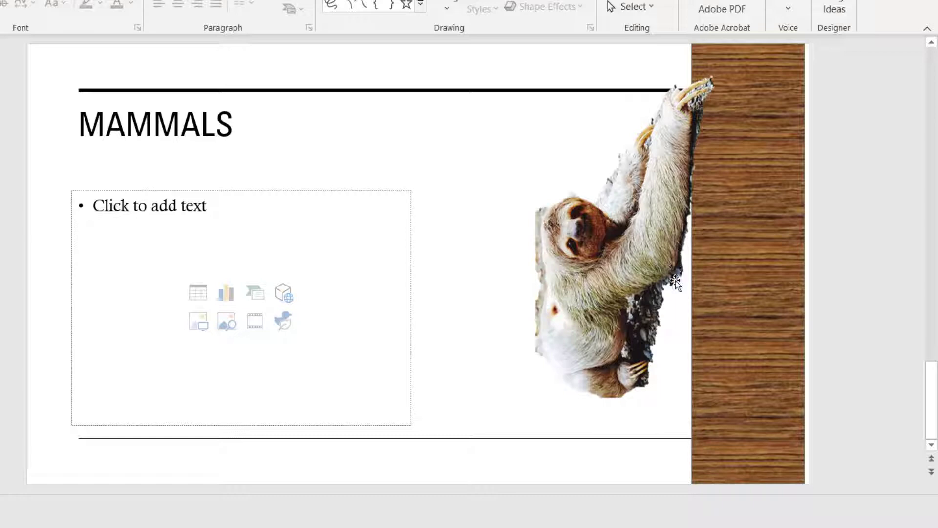
{"action": "mouse_move", "coordinate": [820, 346]}
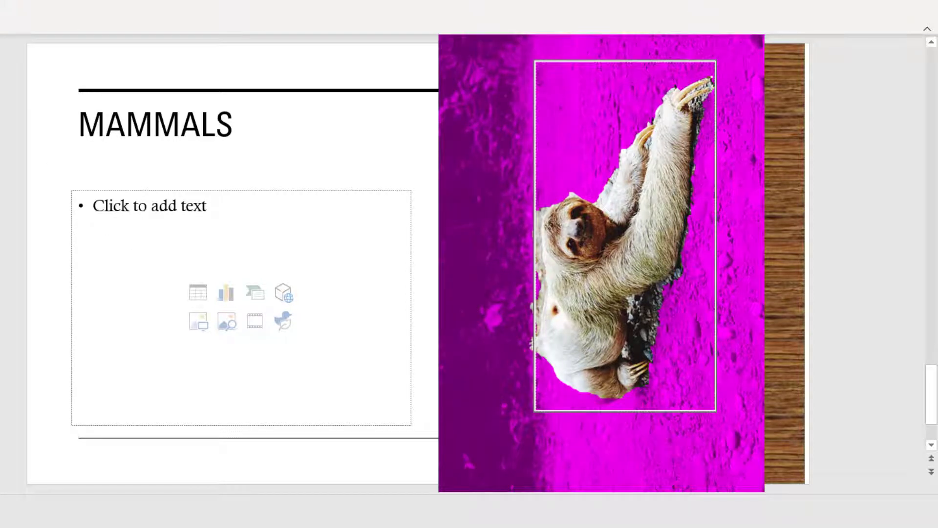
{"action": "mouse_move", "coordinate": [634, 299]}
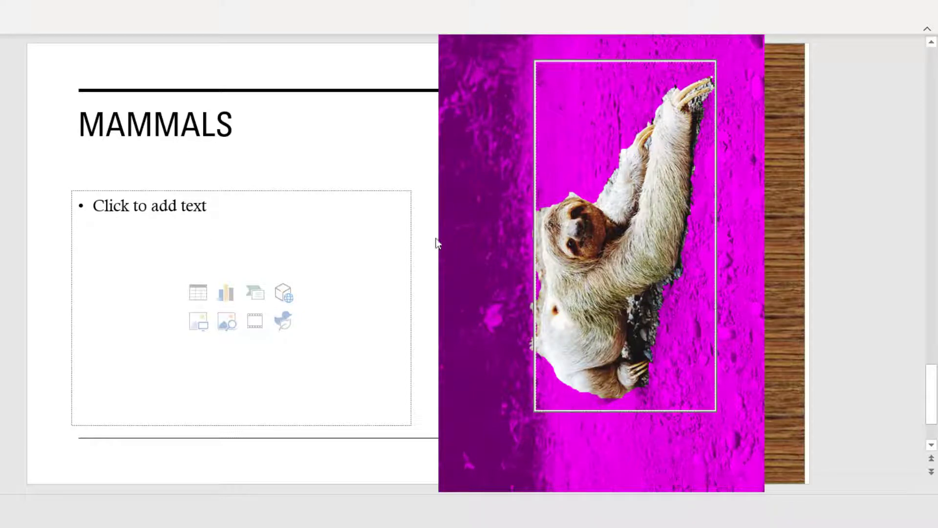
{"action": "mouse_move", "coordinate": [554, 233]}
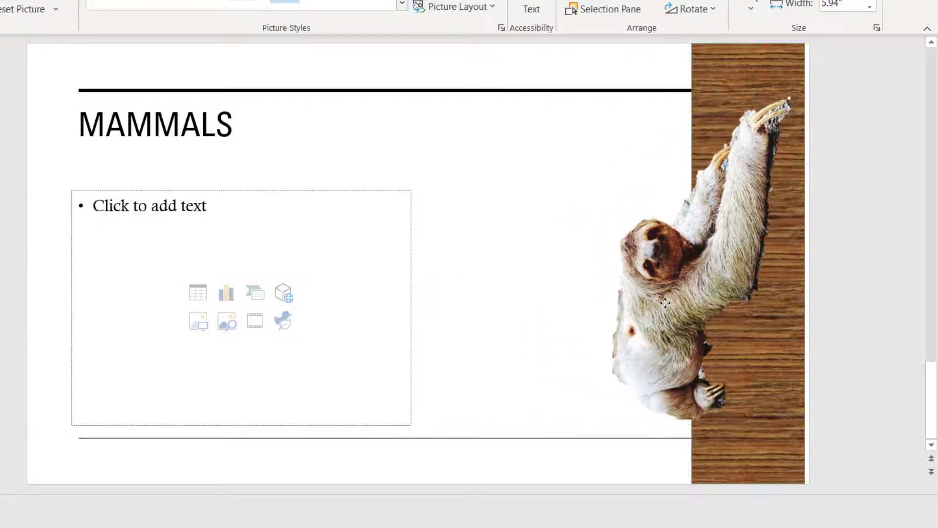
Move the sloth cut-out onto the wooden trunk so it appears to climb.
{"action": "left_click_drag", "start_coordinate": [666, 302], "coordinate": [658, 293]}
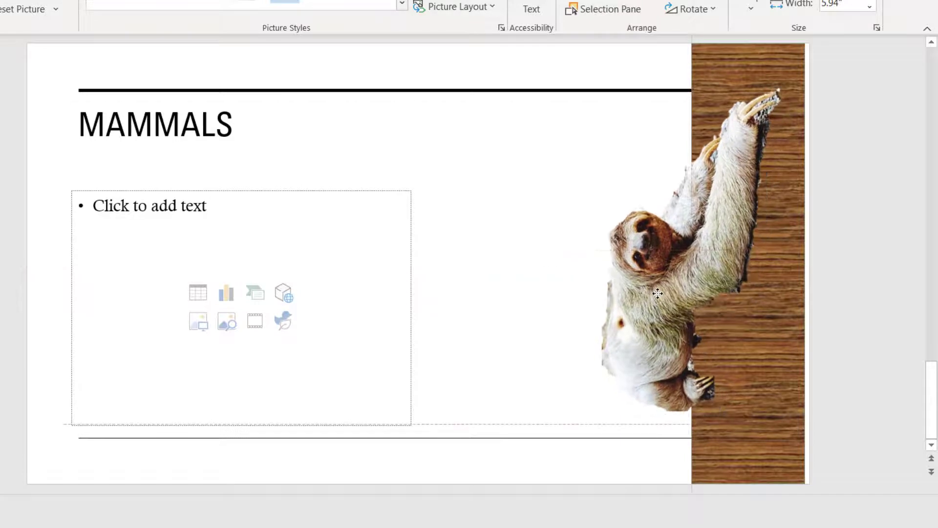
{"action": "left_click_drag", "start_coordinate": [659, 293], "coordinate": [669, 305]}
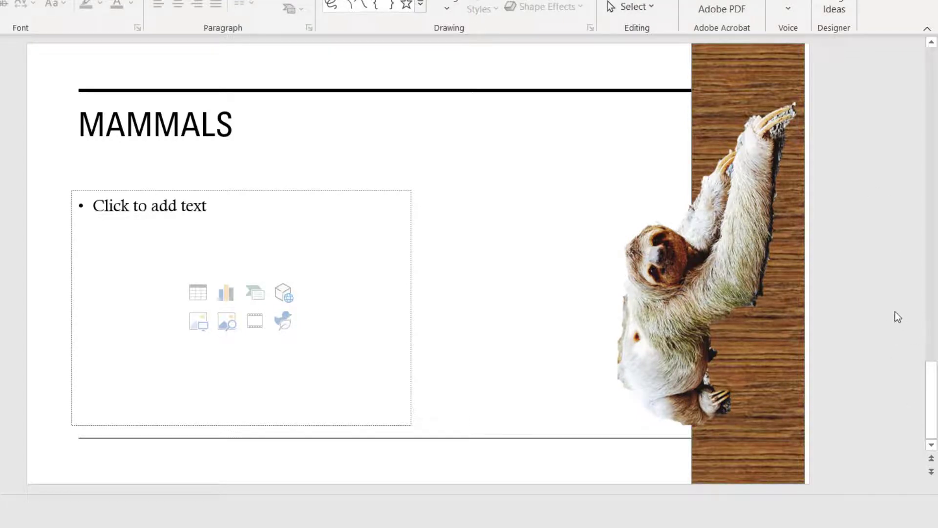
{"action": "mouse_move", "coordinate": [907, 269]}
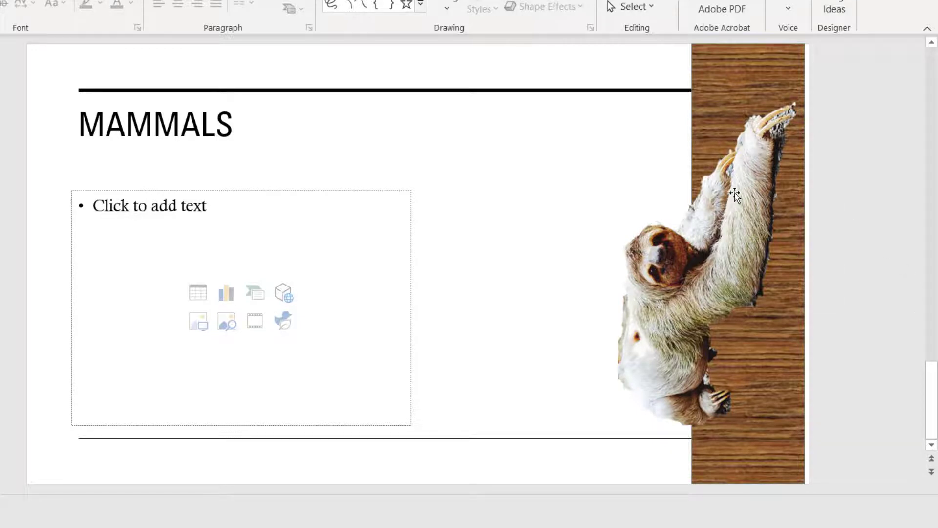
{"action": "mouse_move", "coordinate": [752, 265]}
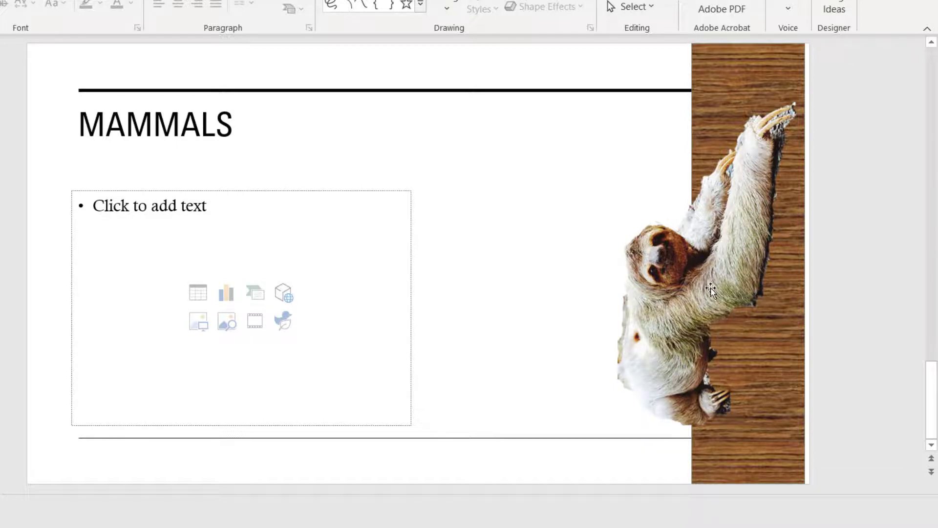
{"action": "mouse_move", "coordinate": [692, 283]}
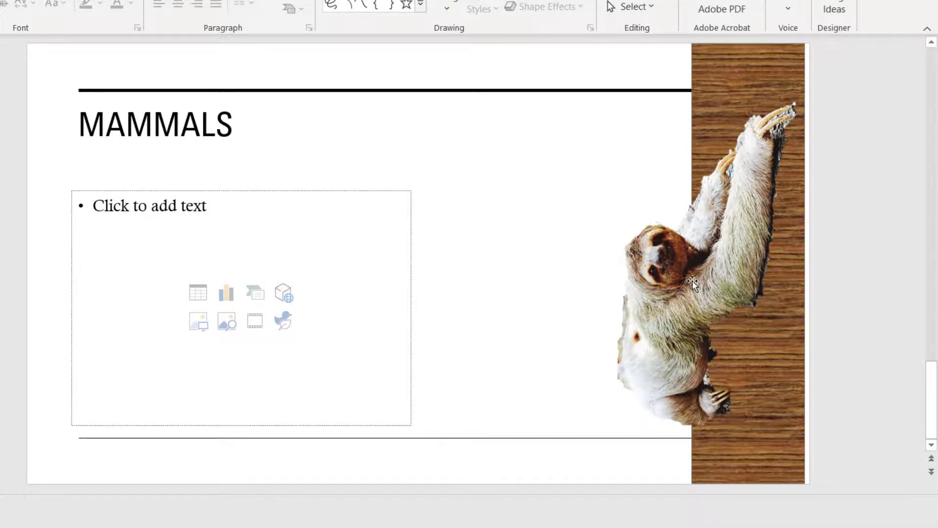